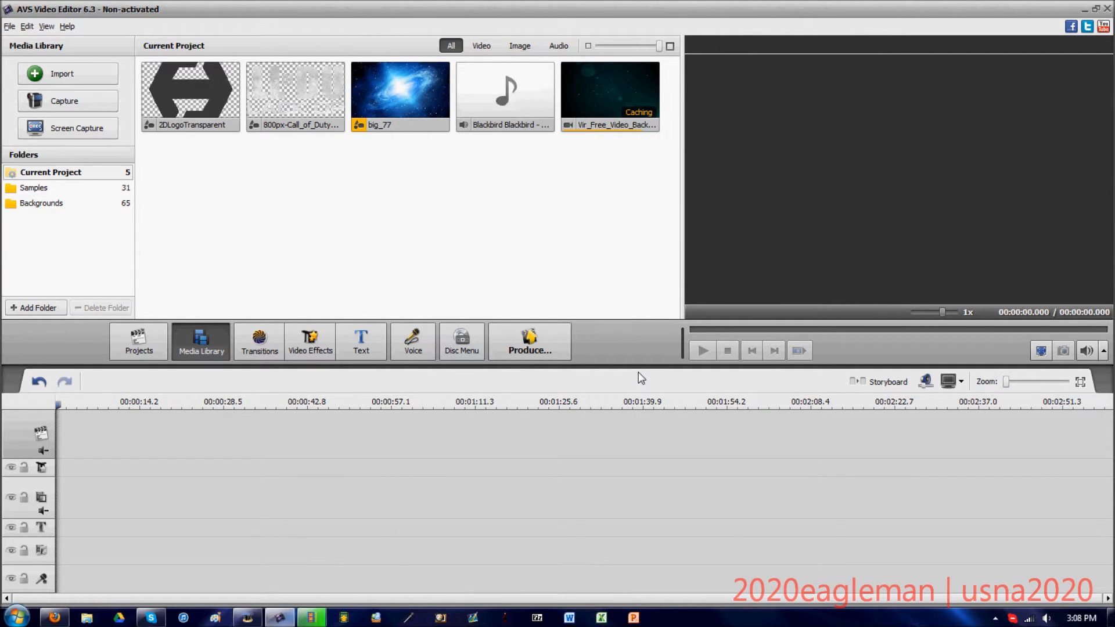
mouse_move(613, 376)
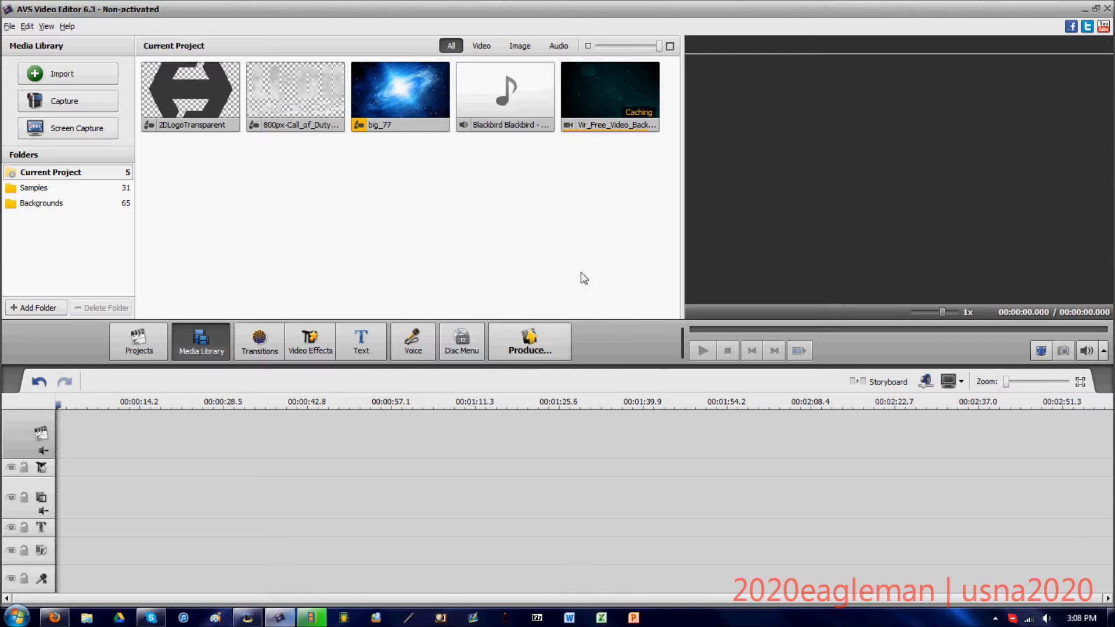
mouse_move(255, 211)
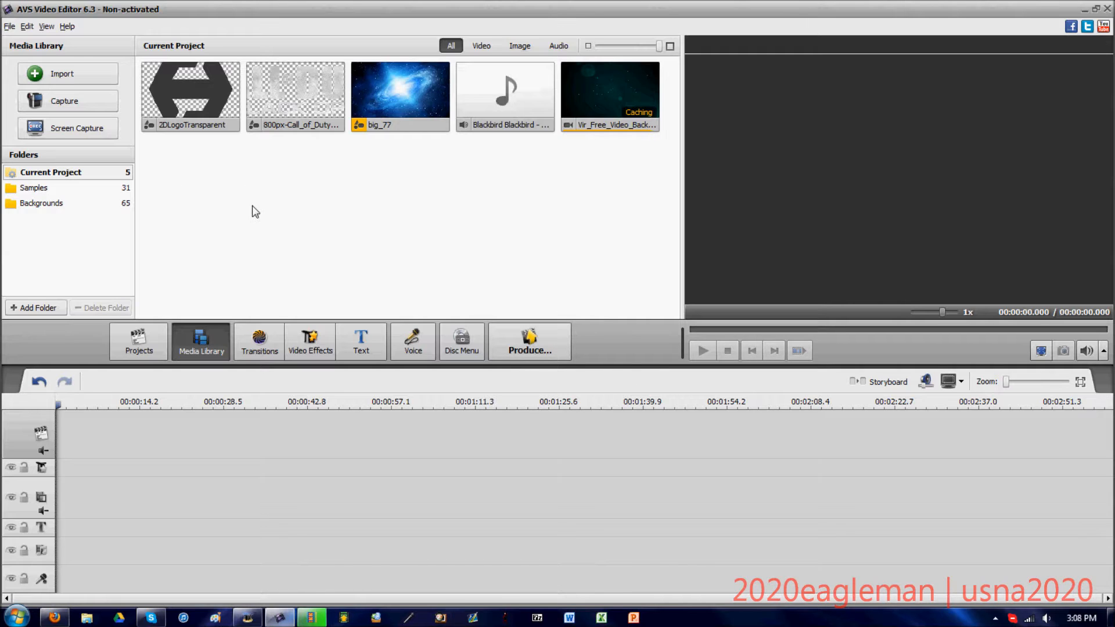
mouse_move(404, 217)
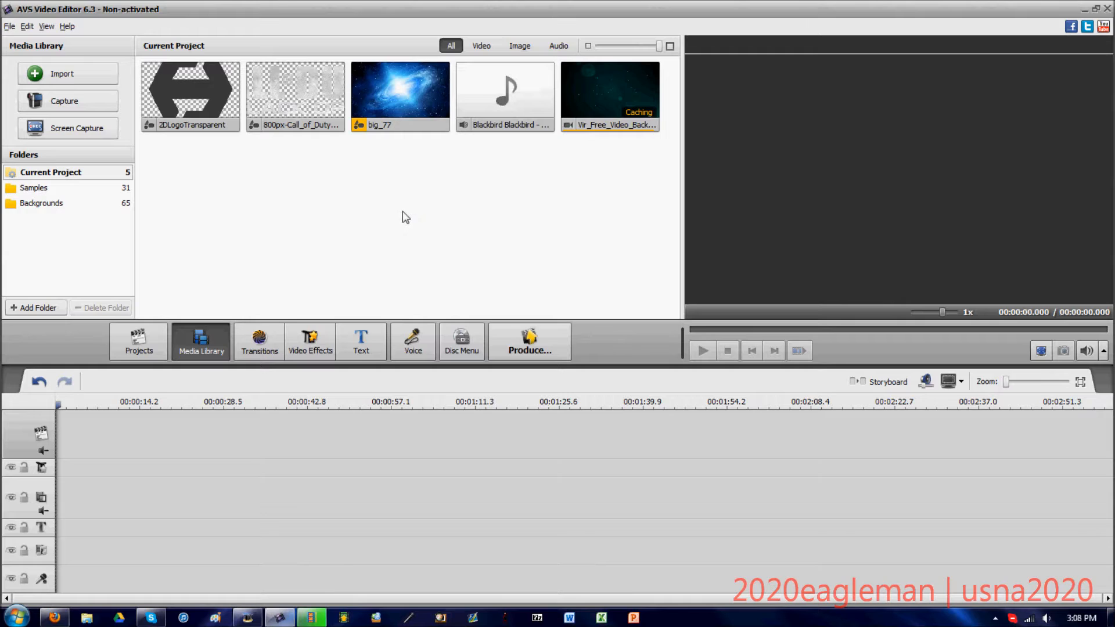
mouse_move(416, 111)
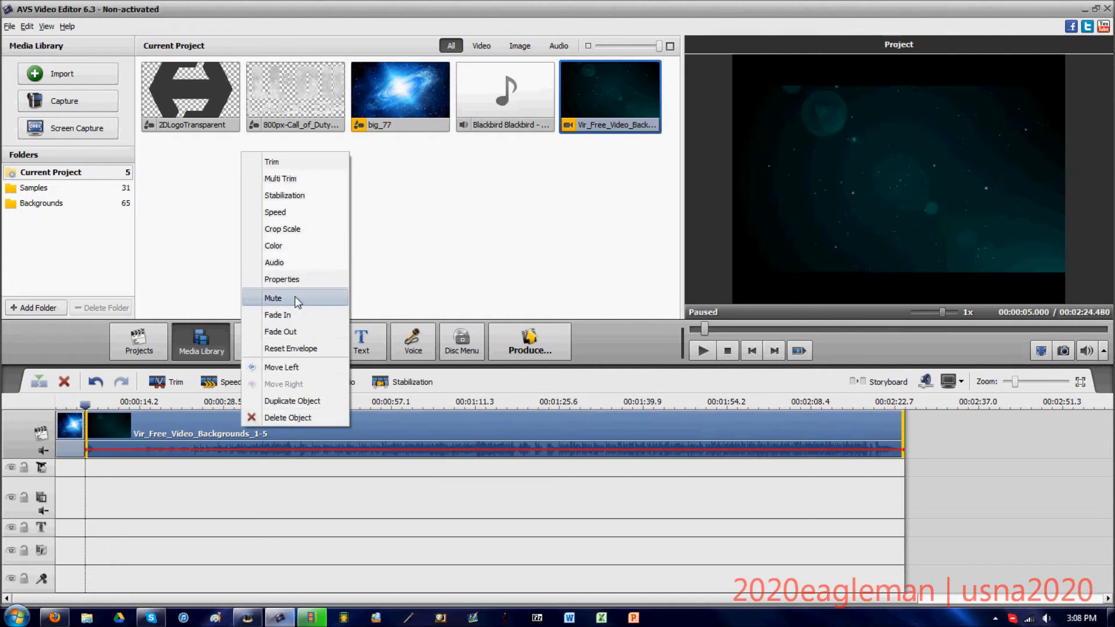
- Mute the background video clip on the timeline
click(273, 297)
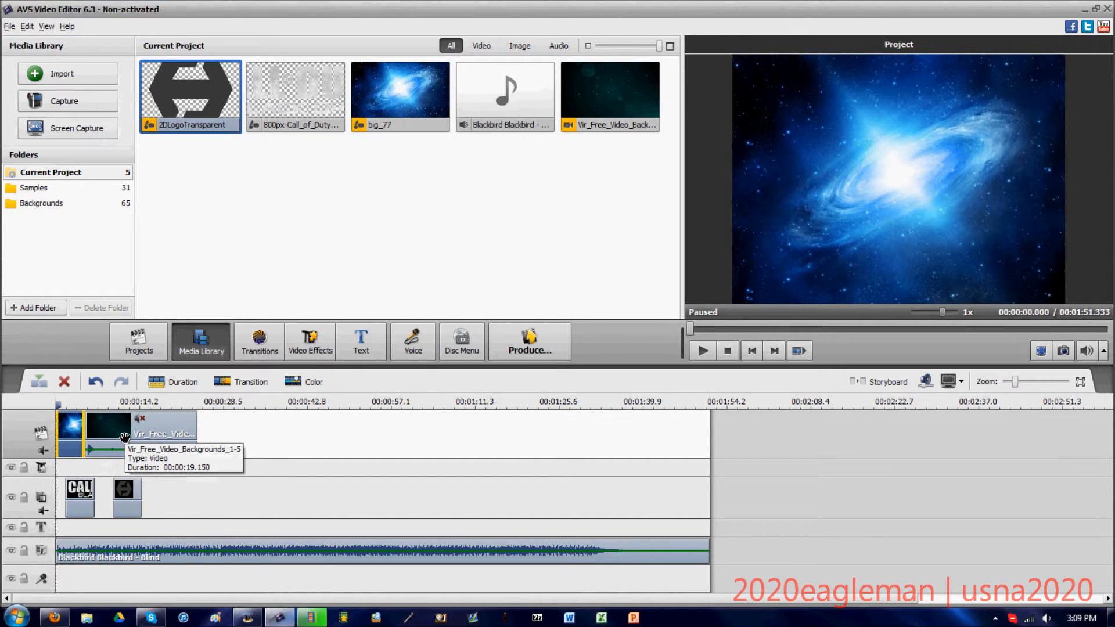
mouse_move(681, 510)
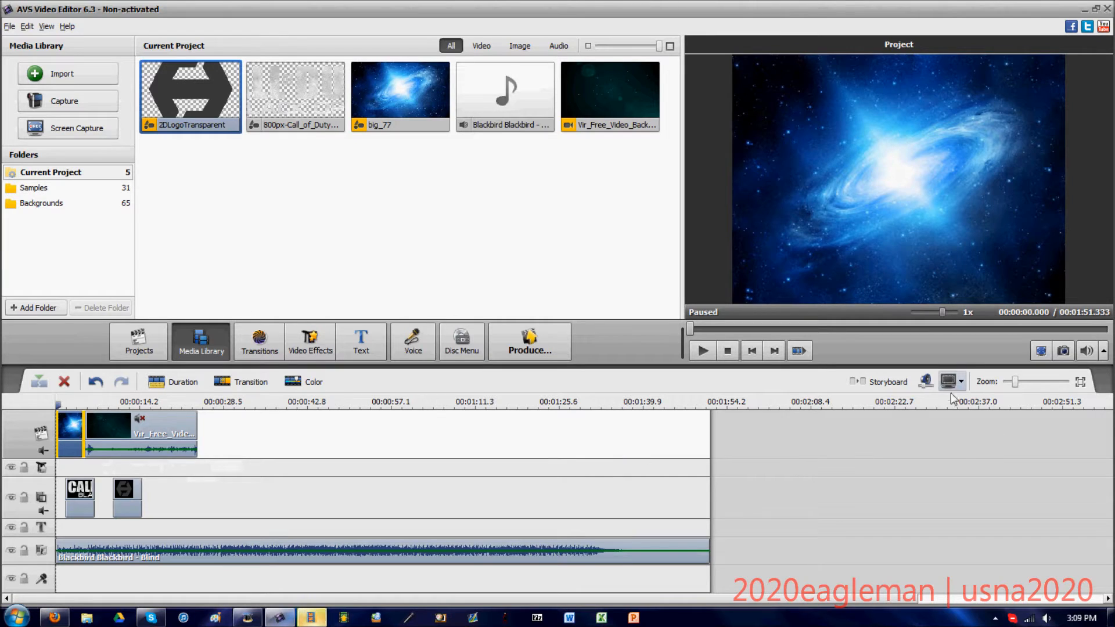
mouse_move(952, 382)
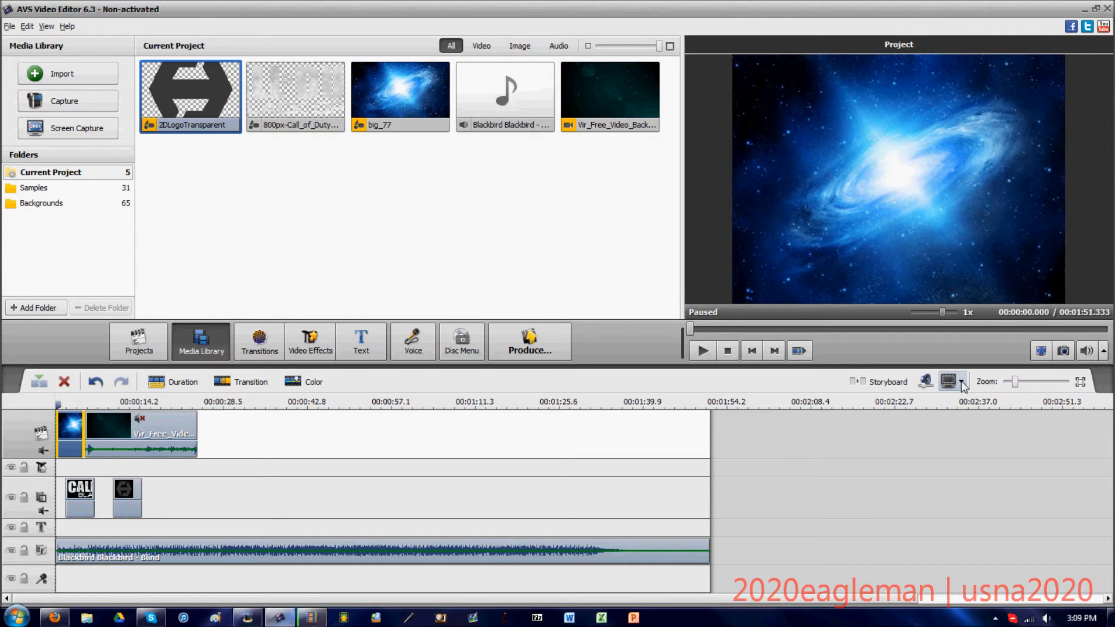
- Switch the project aspect ratio to 16 x 9 and acknowledge the information message
click(949, 382)
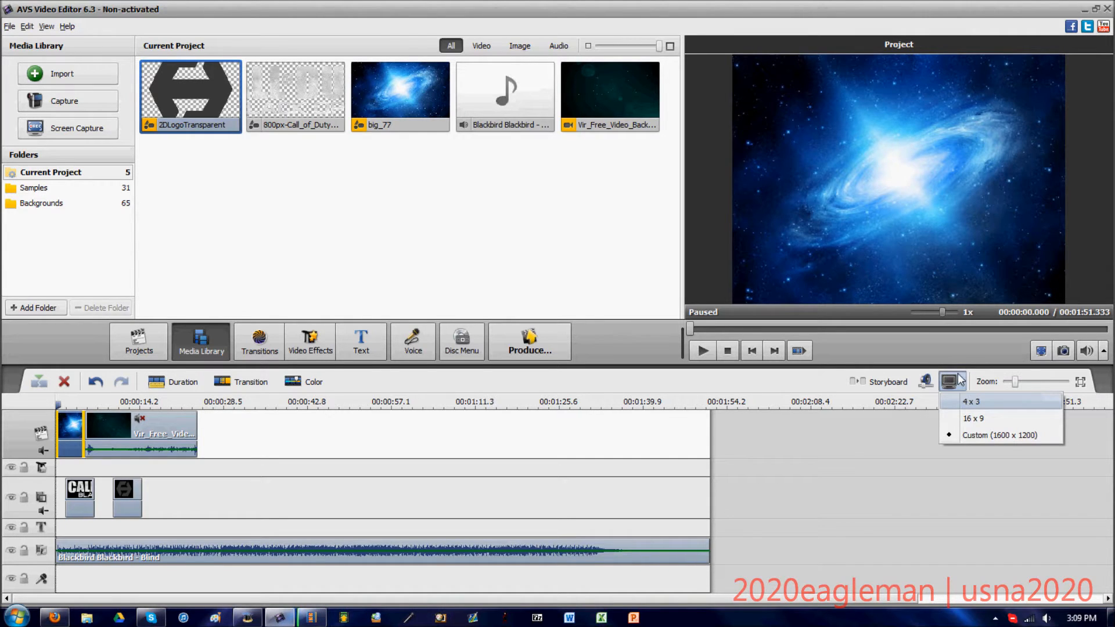
mouse_move(1000, 434)
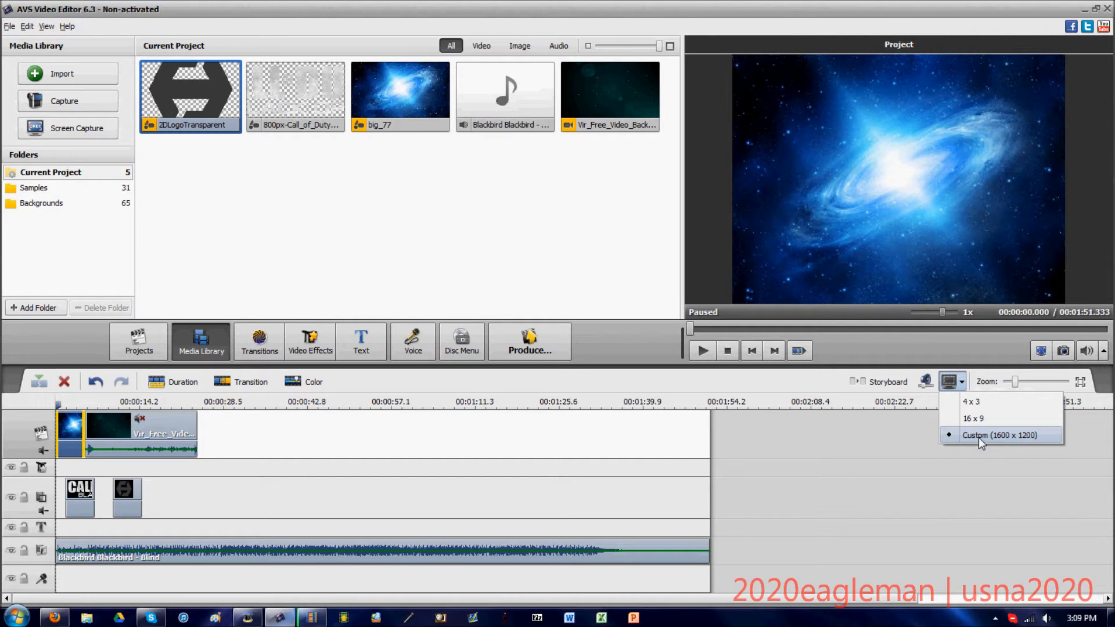
click(973, 418)
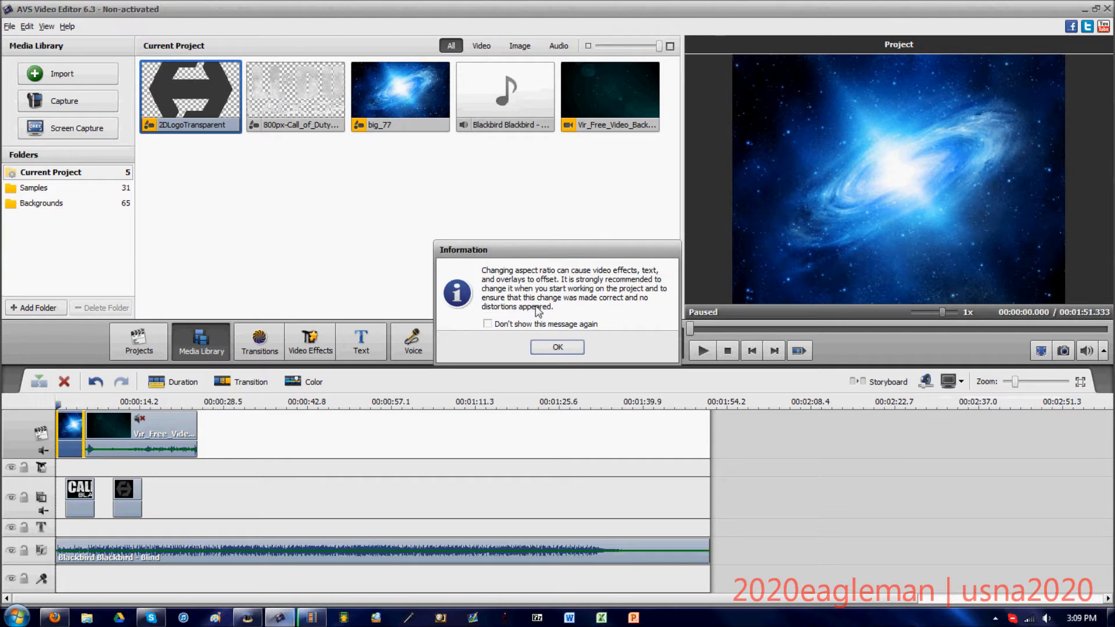
click(557, 348)
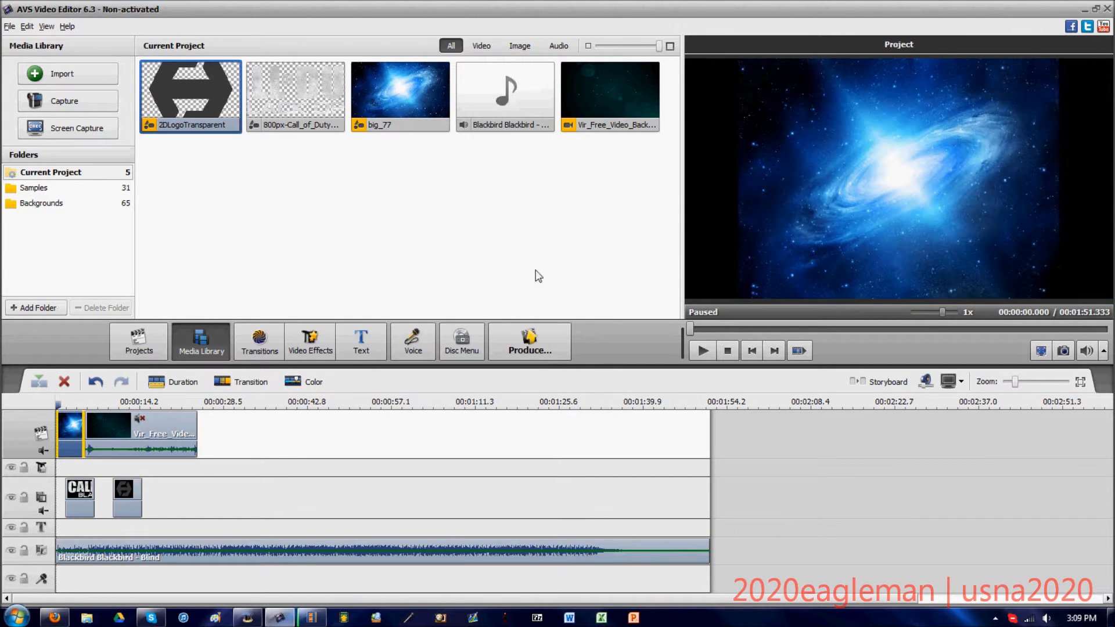
mouse_move(988, 198)
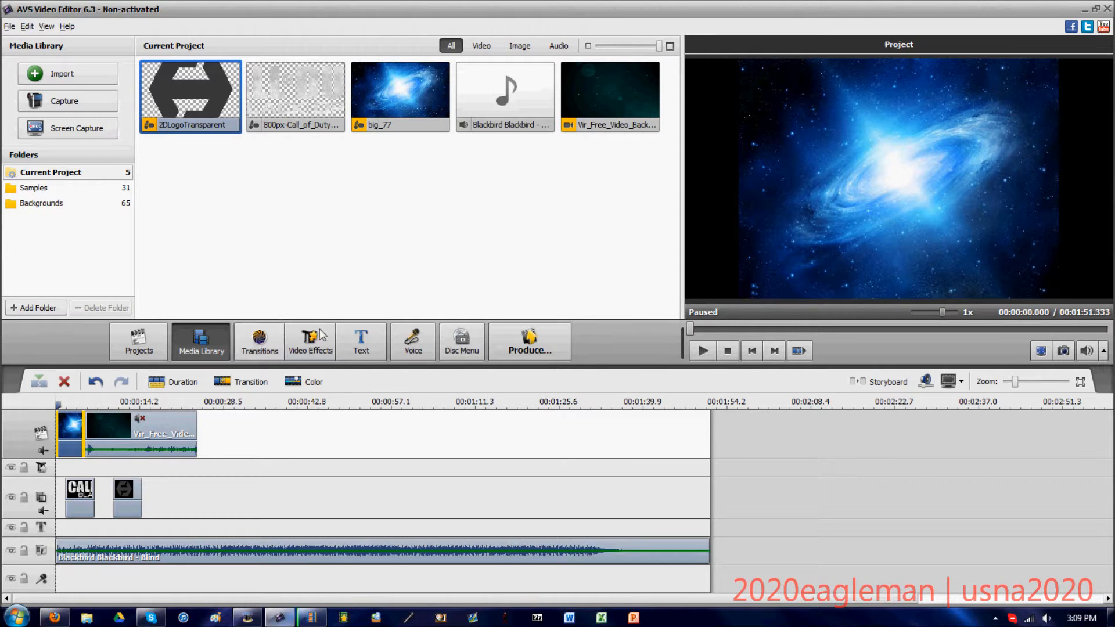
- Show the Transform category of the Video Effects gallery to reach the Zoom effect
click(310, 341)
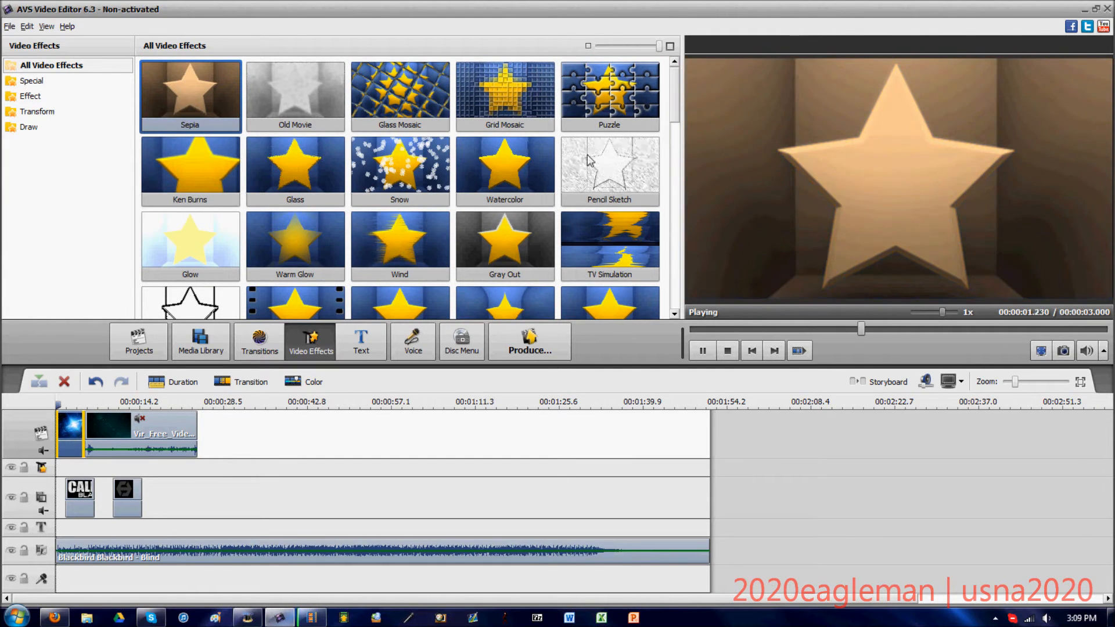
click(40, 111)
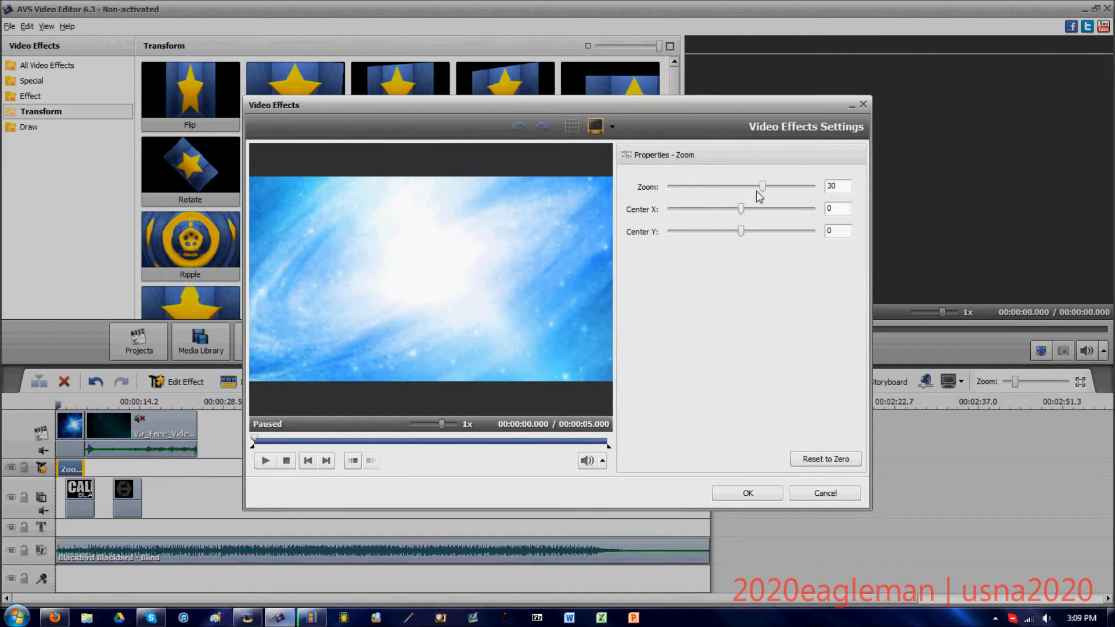
- Adjust the Zoom effect slider to 6 and confirm the effect settings
drag(763, 186, 738, 186)
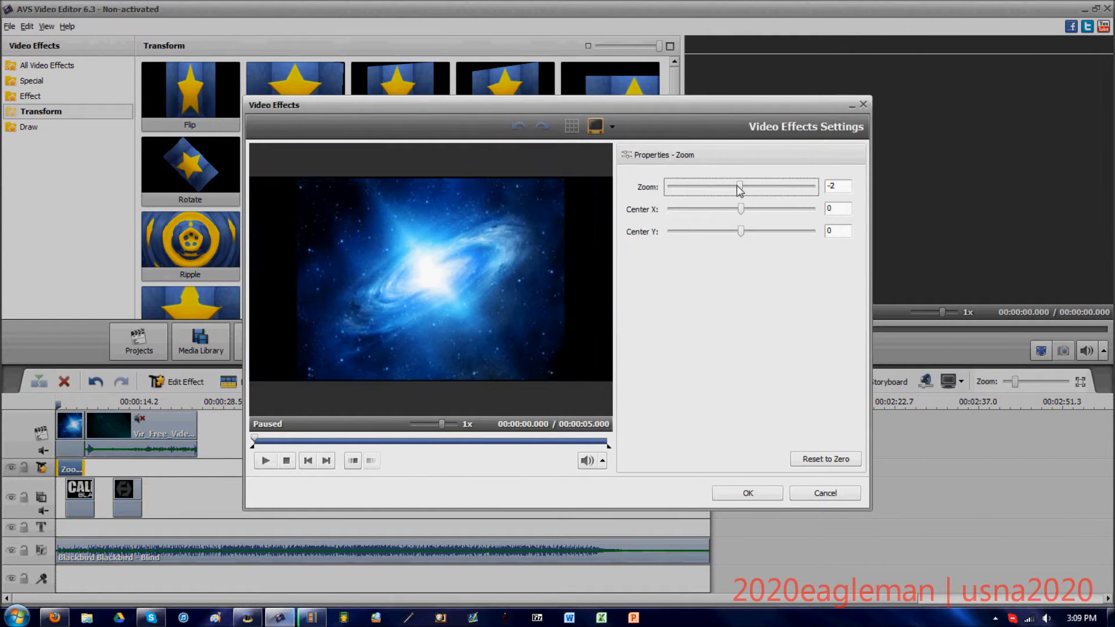
drag(738, 186, 746, 186)
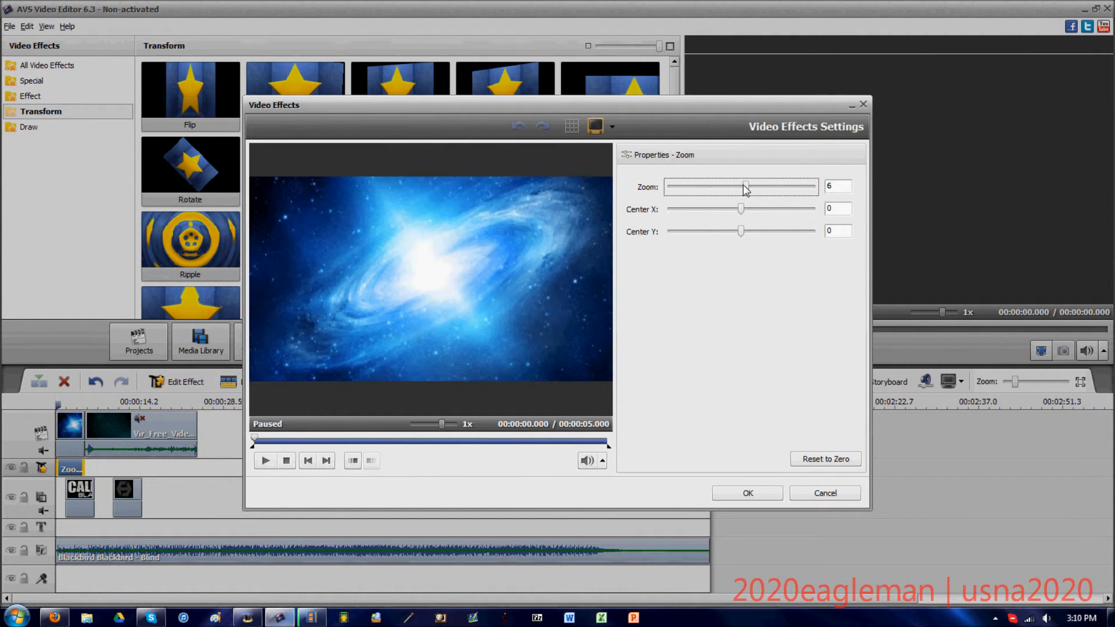
drag(761, 185, 741, 186)
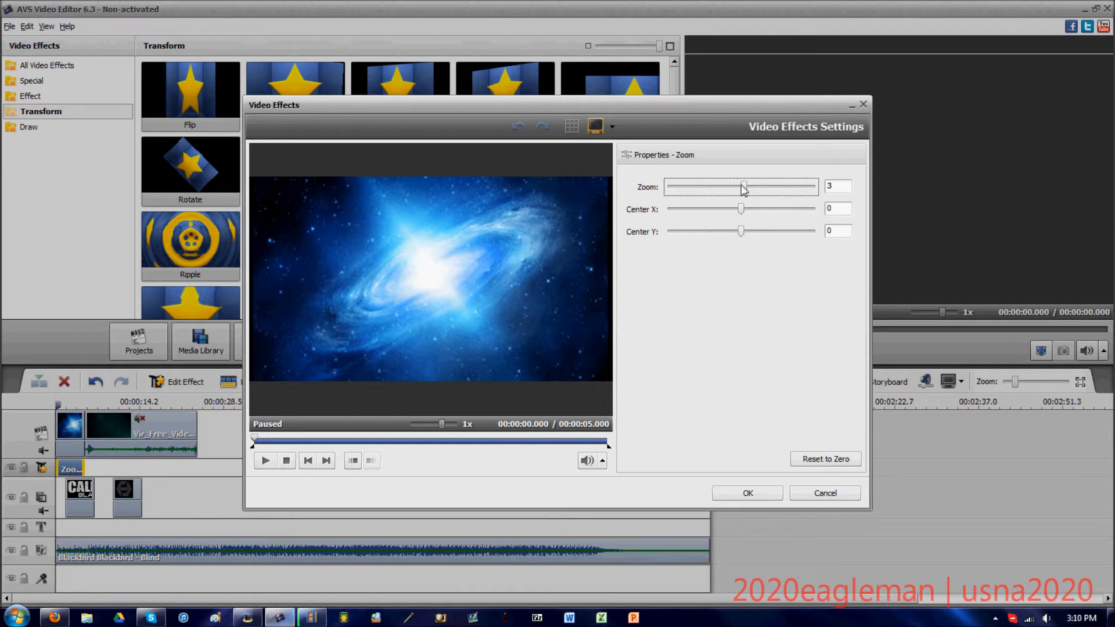
drag(742, 186, 745, 186)
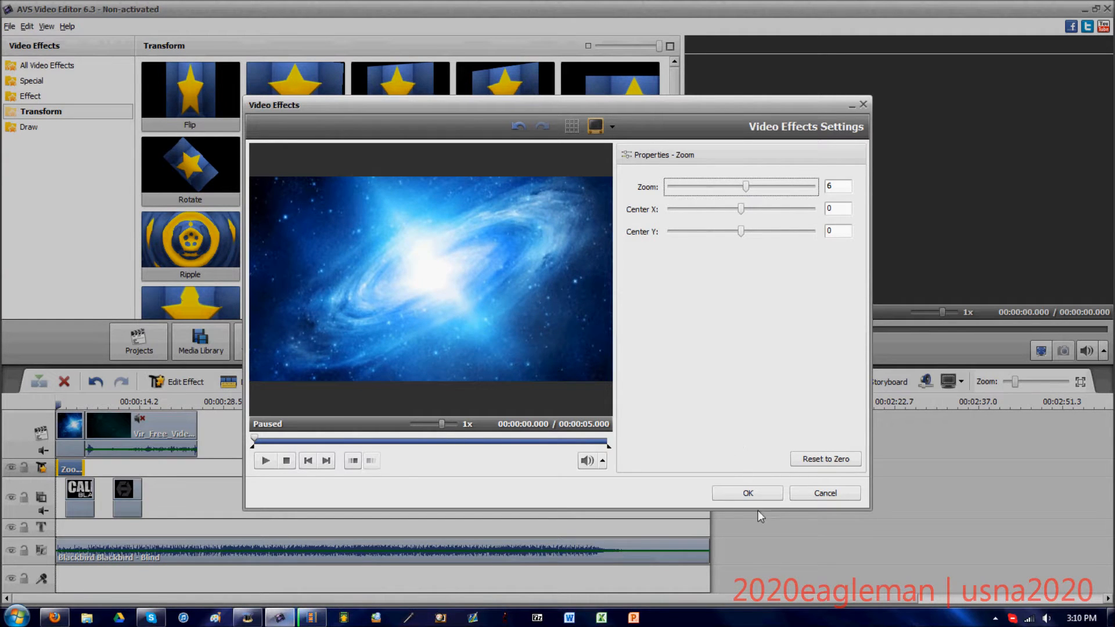
click(747, 493)
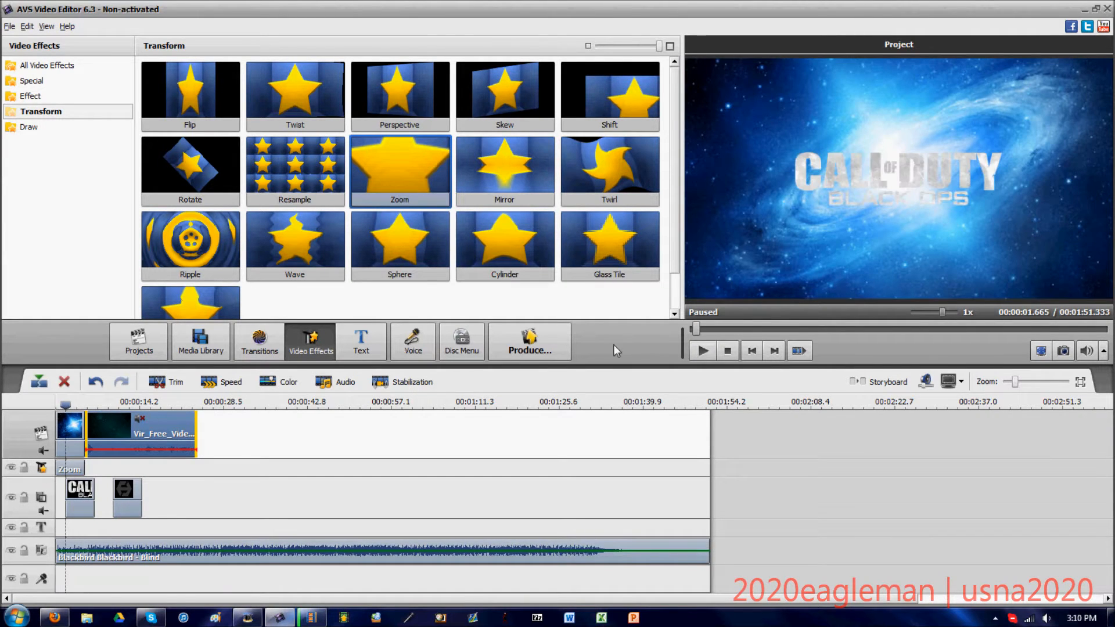
mouse_move(958, 388)
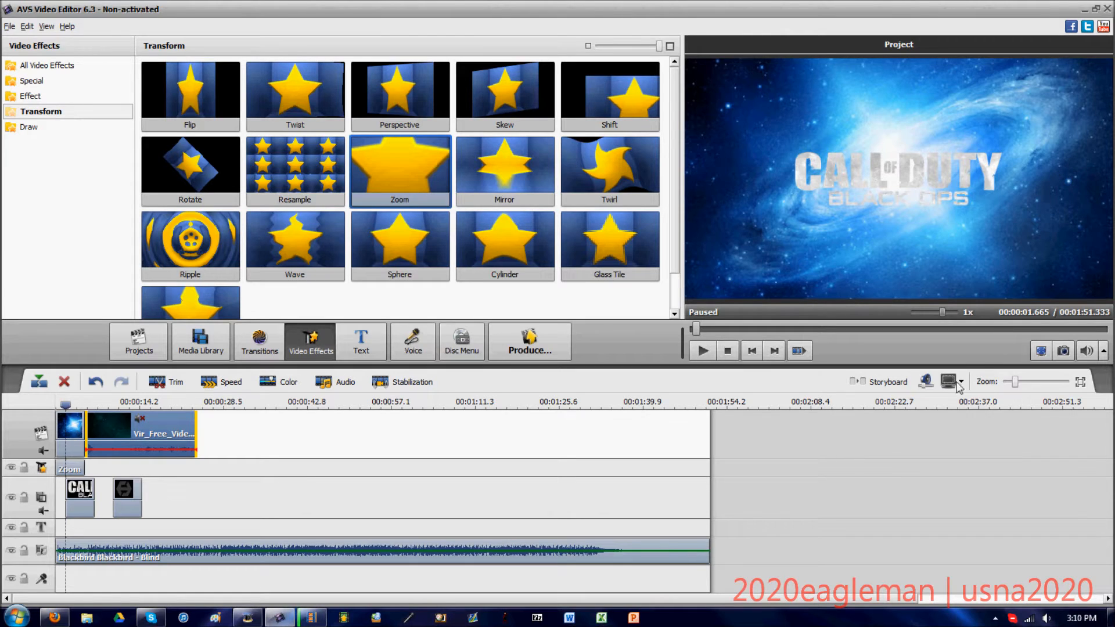
mouse_move(219, 453)
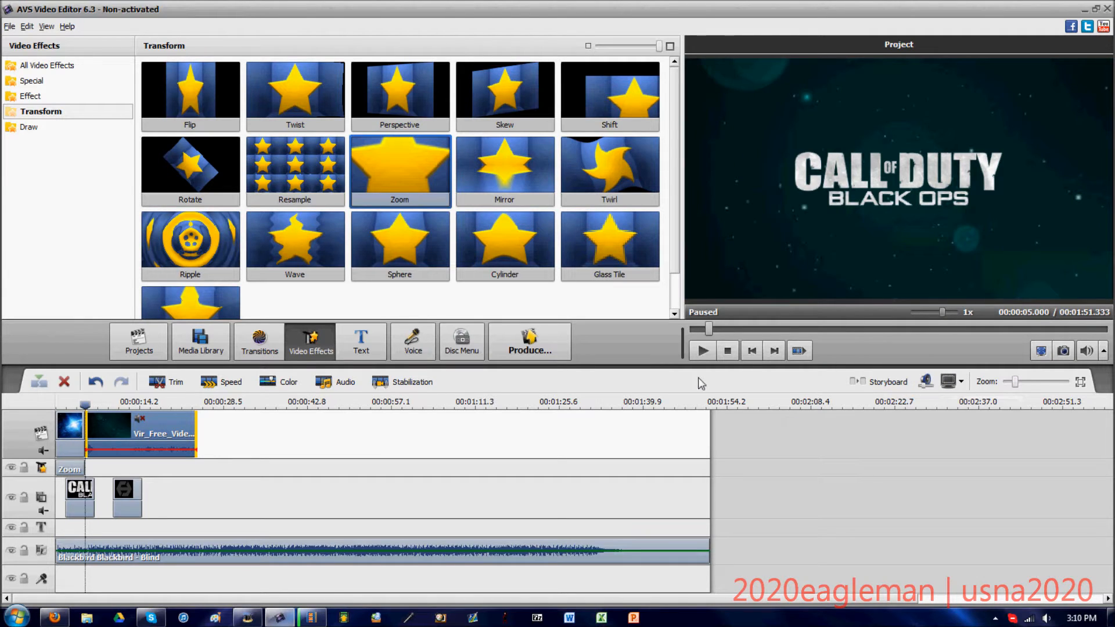
mouse_move(229, 489)
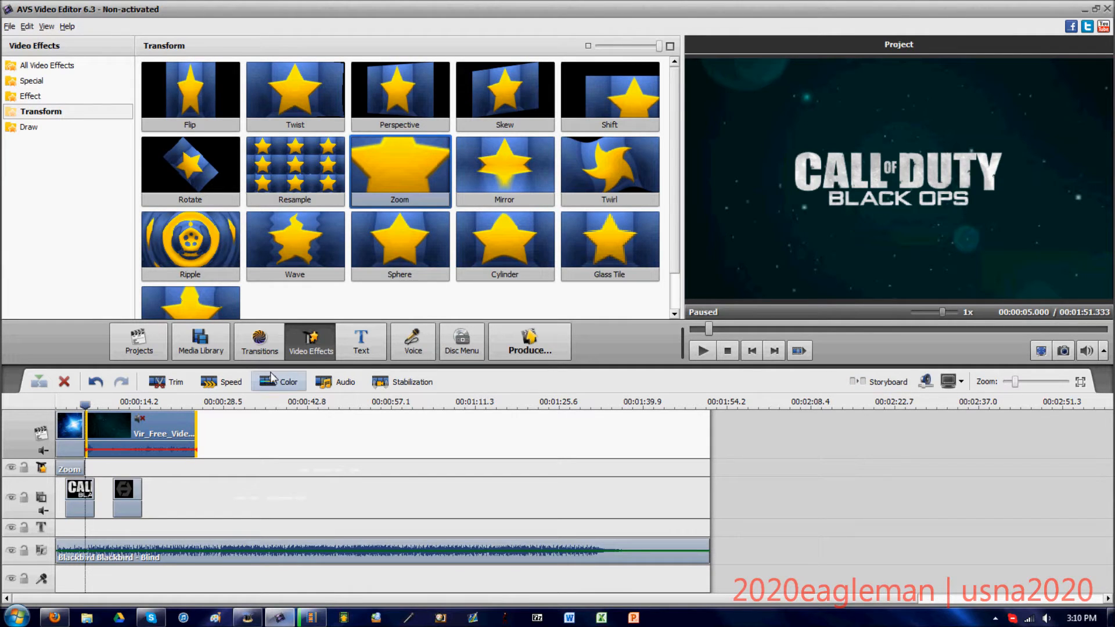
mouse_move(288, 382)
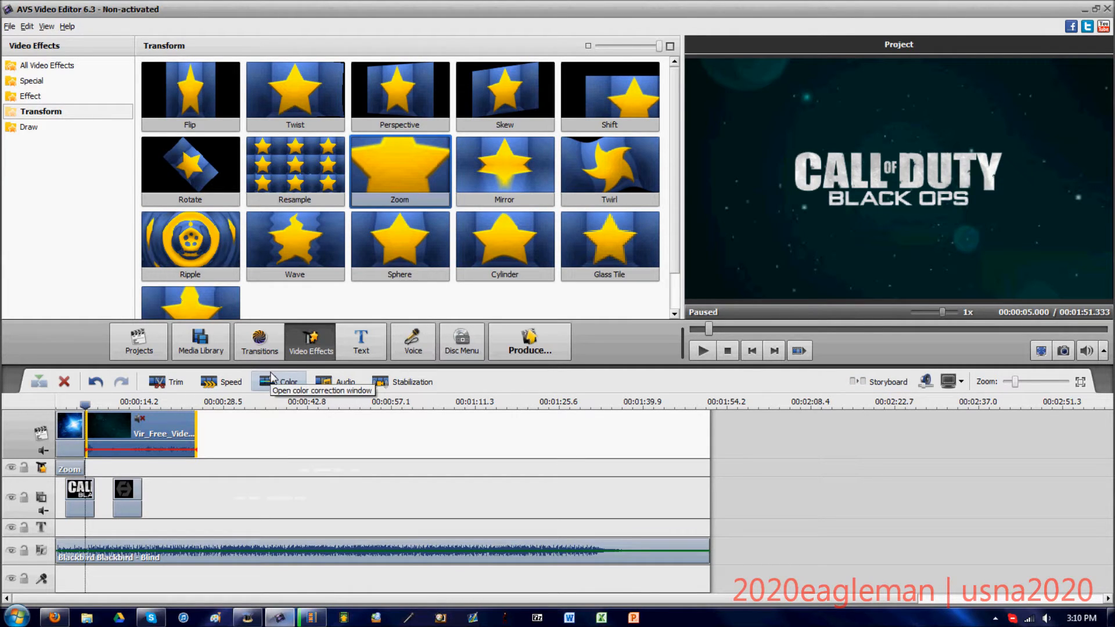
mouse_move(252, 403)
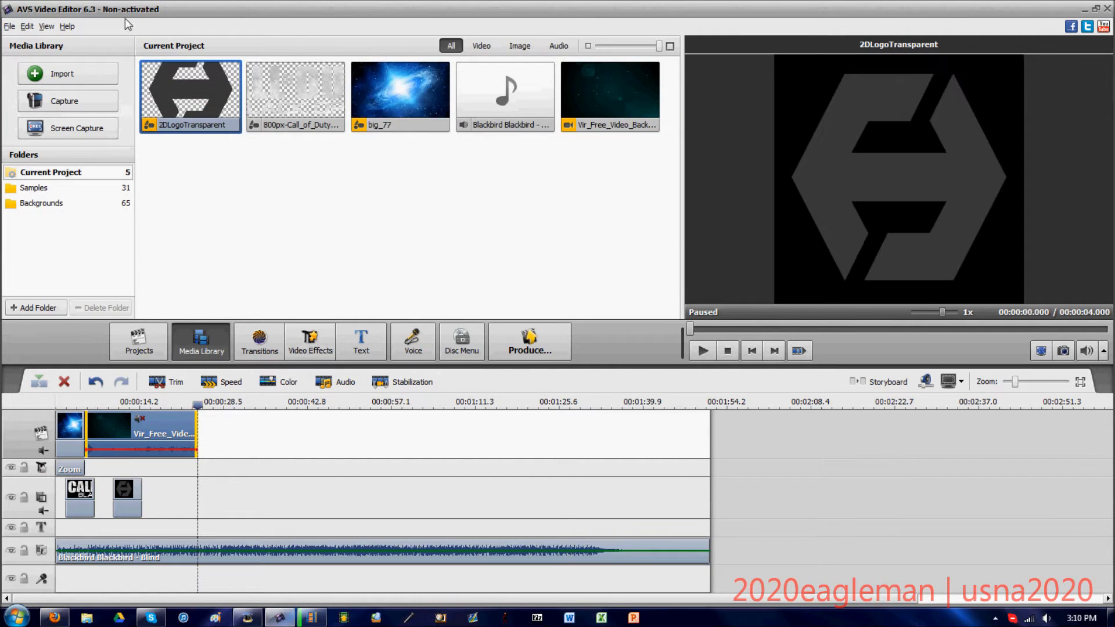
mouse_move(116, 207)
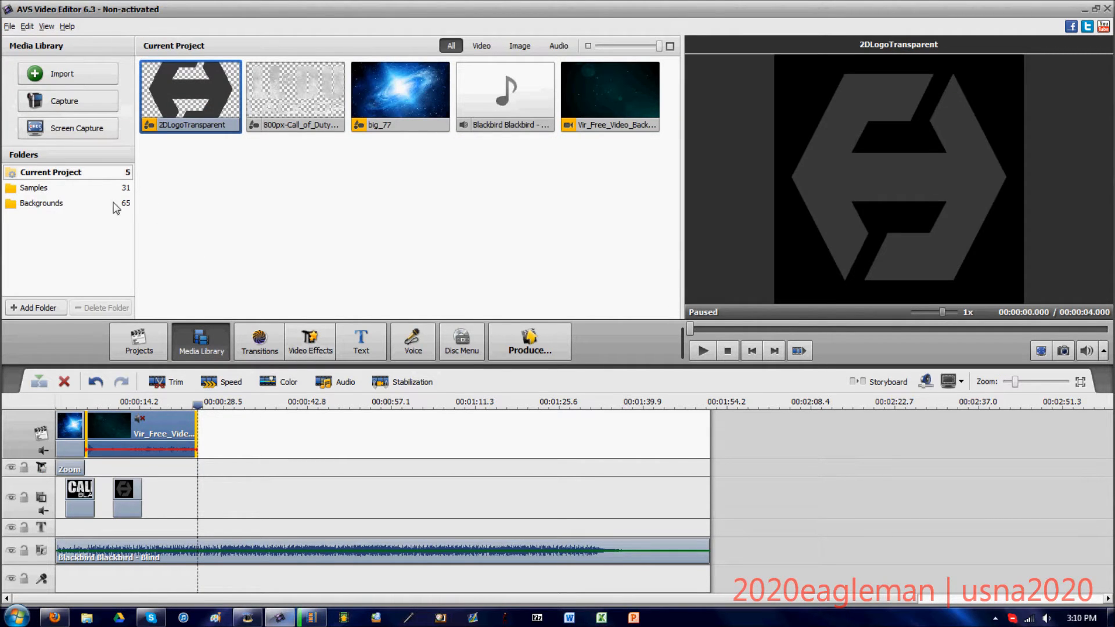
- Browse the Backgrounds set in the media library and pick the Cerulean blue colour
click(46, 203)
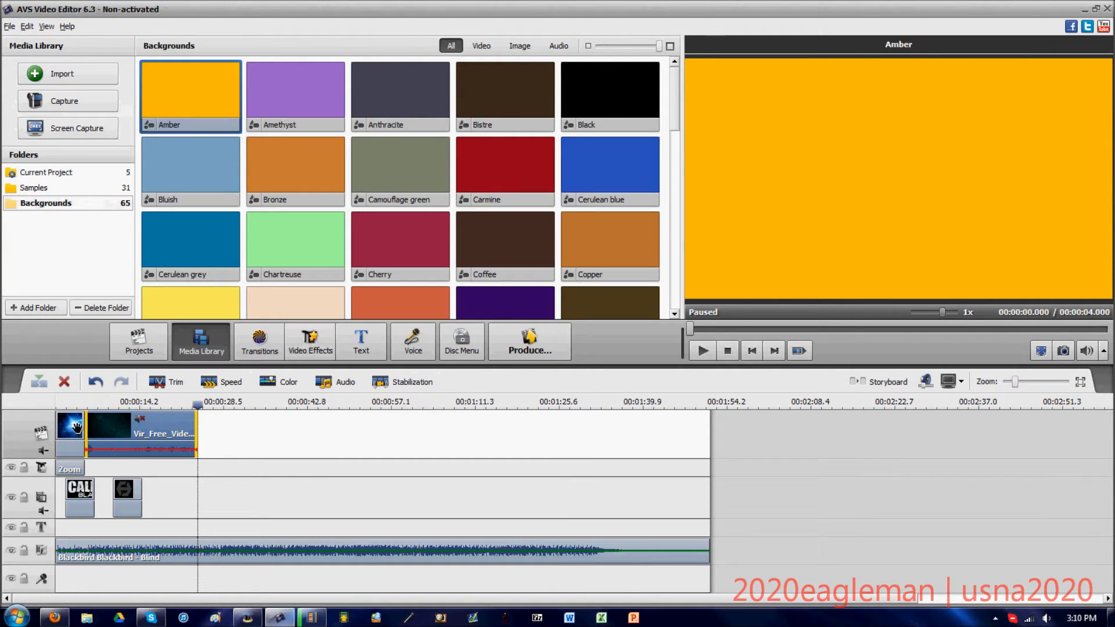
mouse_move(419, 416)
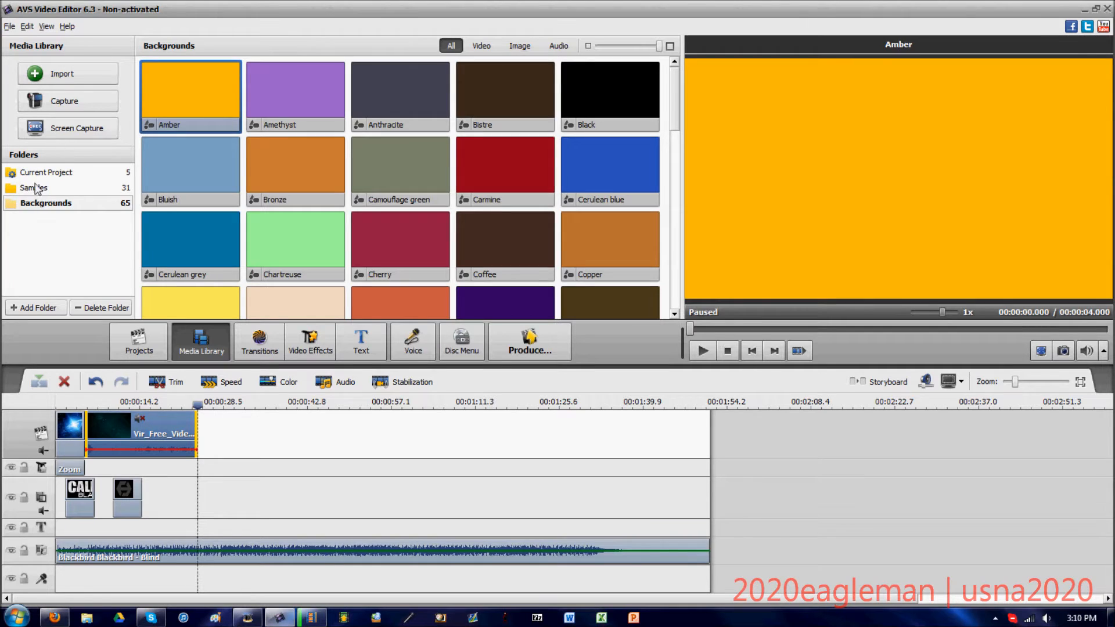
click(47, 172)
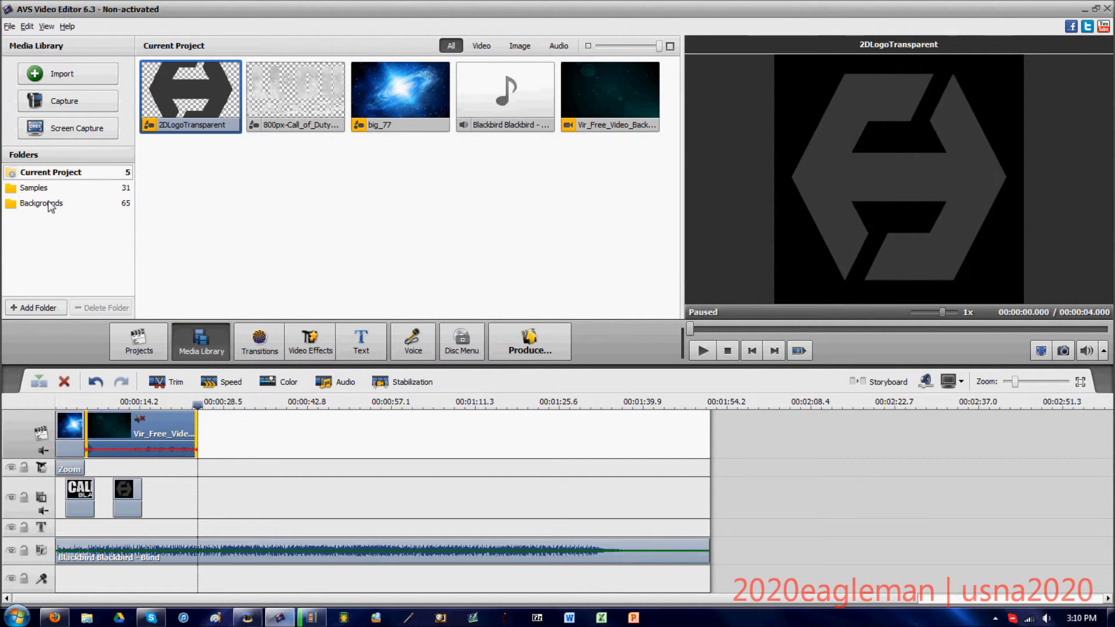
click(45, 202)
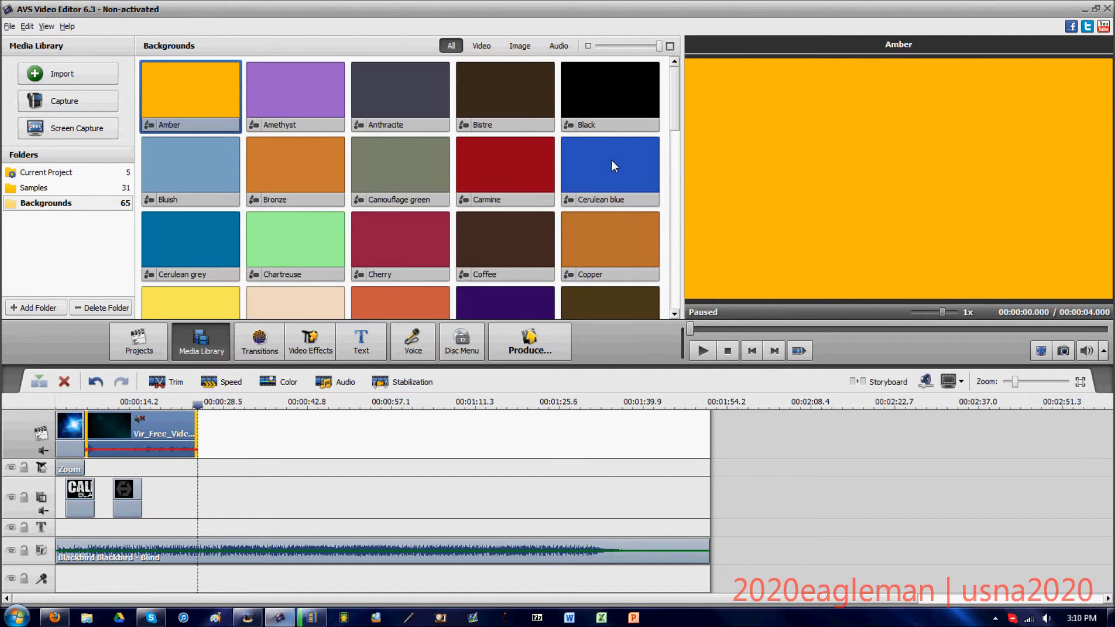
click(609, 165)
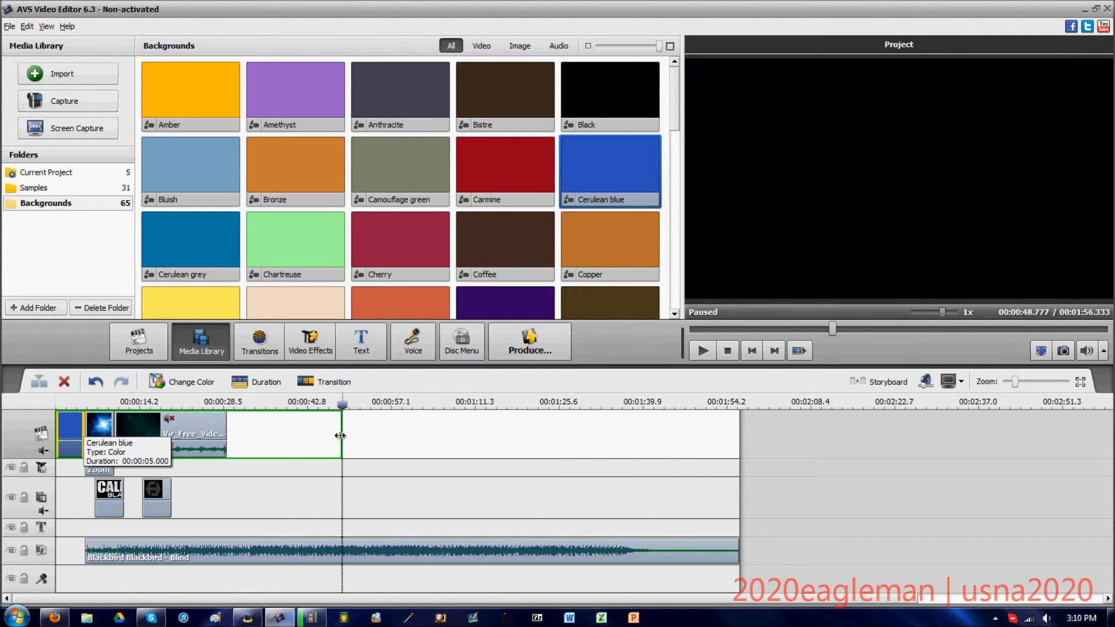
- Stretch the Cerulean blue background clip to about 00:00:57 at the start of the timeline
drag(342, 434, 415, 434)
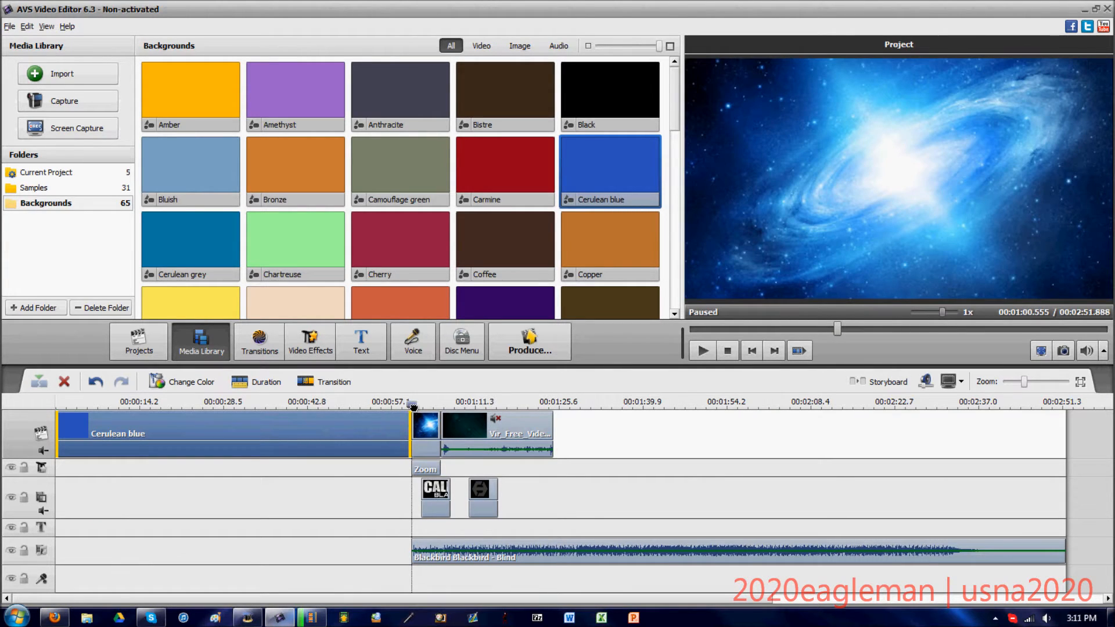
mouse_move(399, 414)
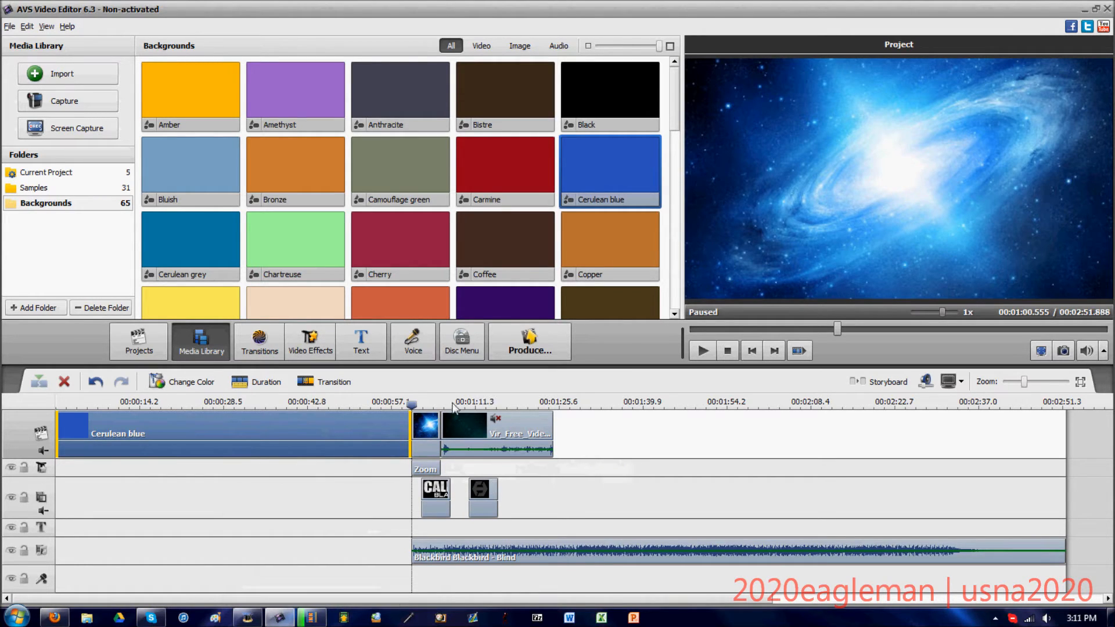
mouse_move(338, 401)
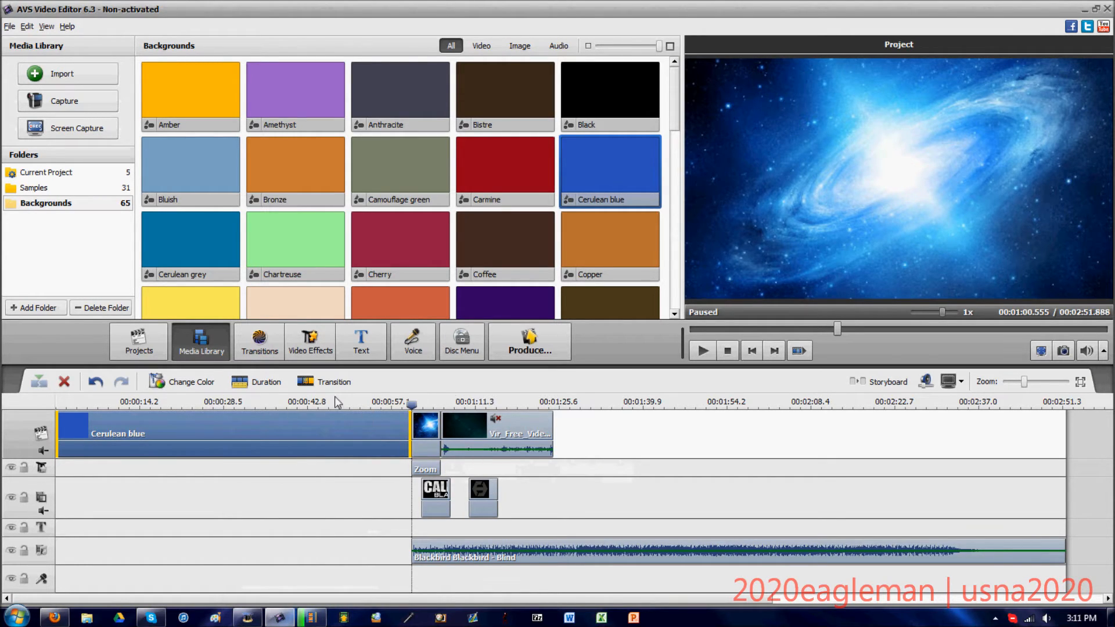
click(478, 402)
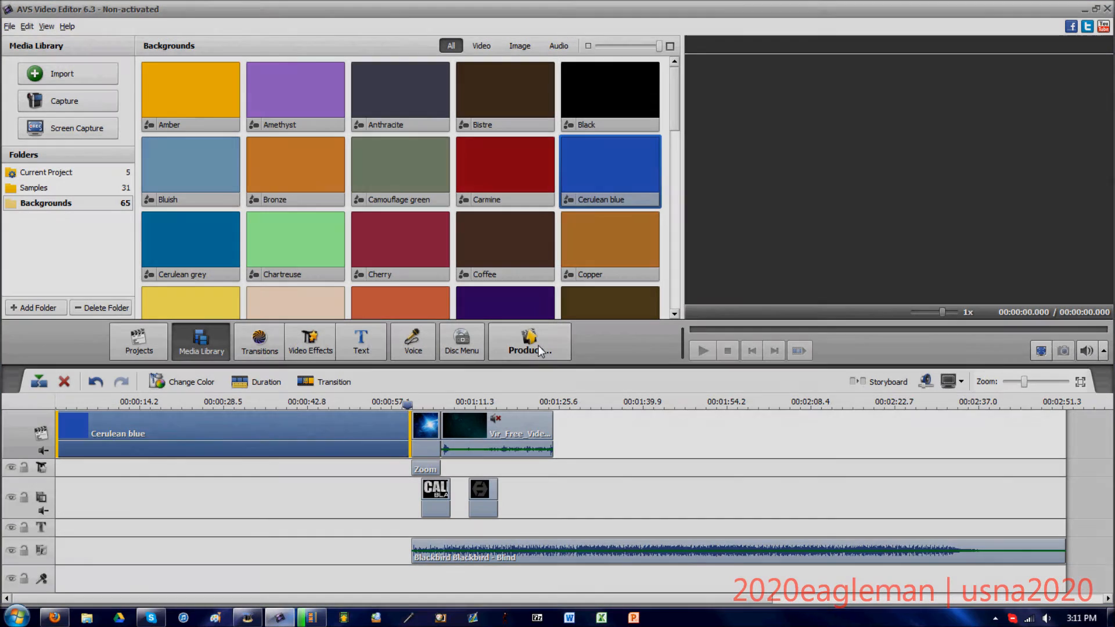
mouse_move(597, 444)
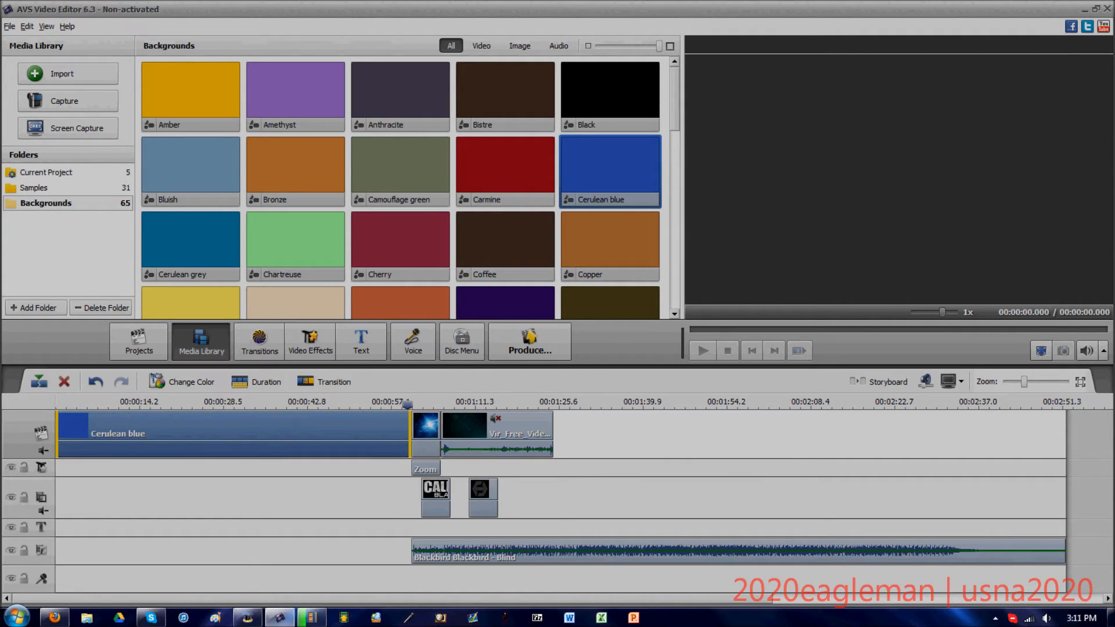
- Start Produce to output the finished video
click(701, 349)
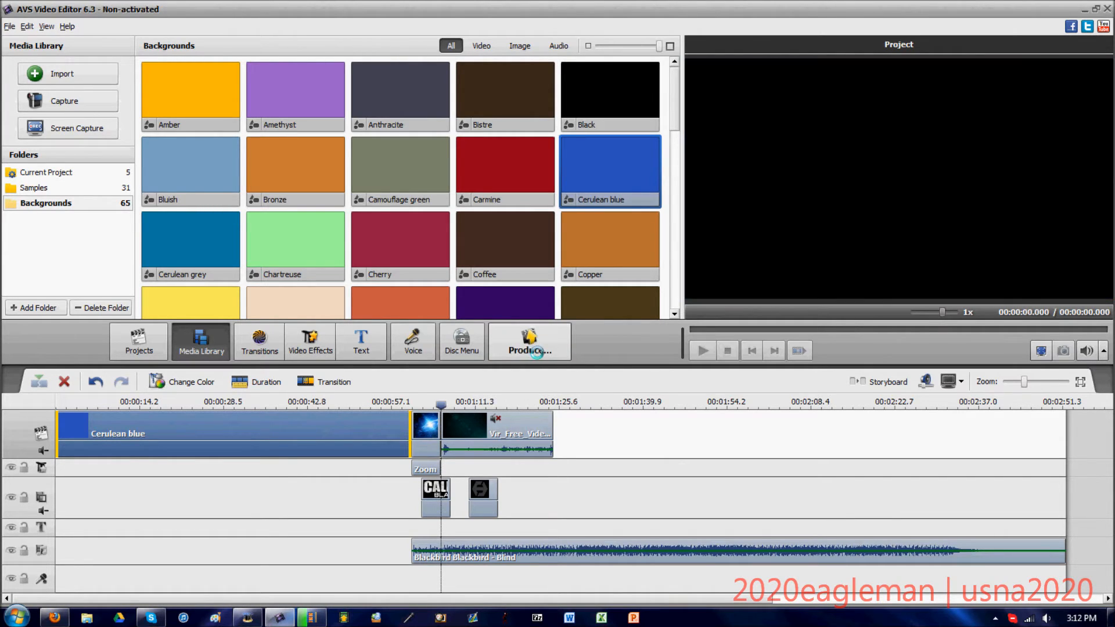
click(530, 341)
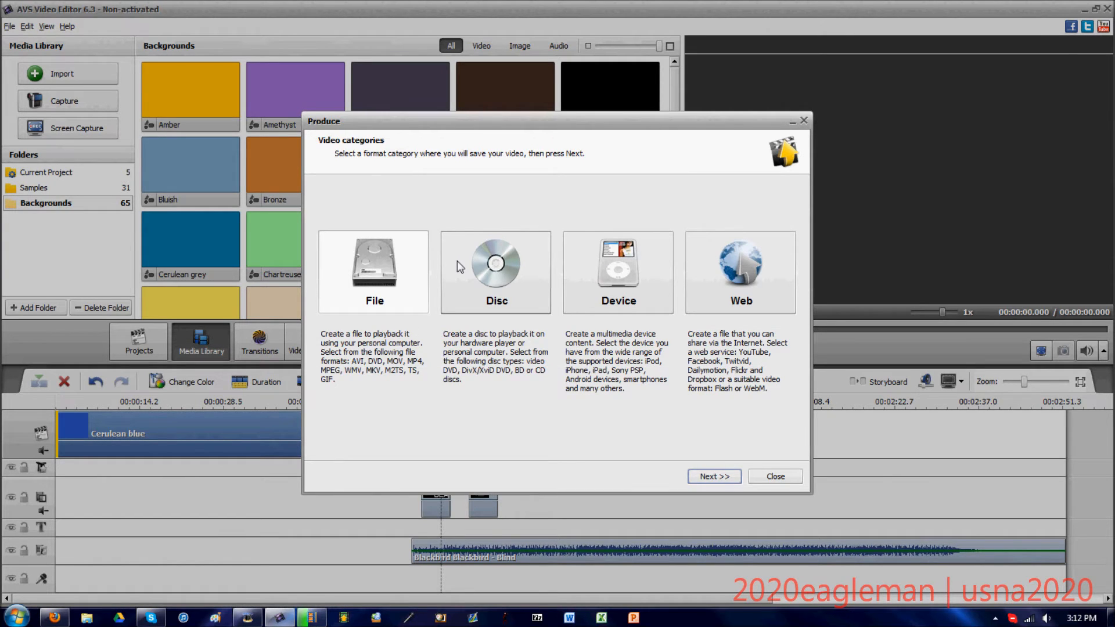
mouse_move(715, 476)
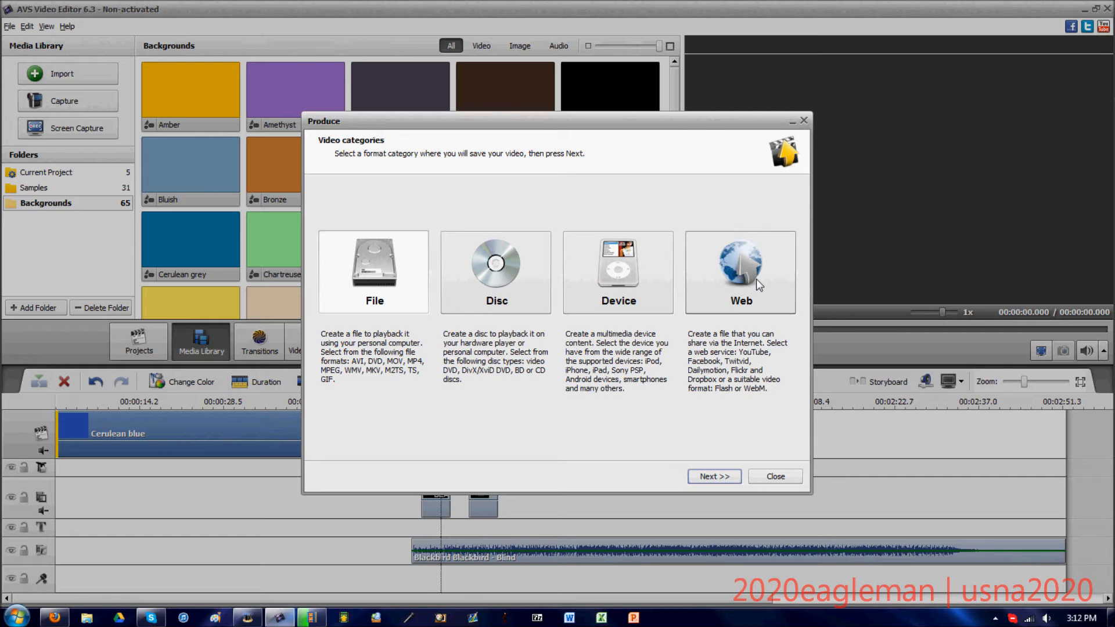
mouse_move(660, 250)
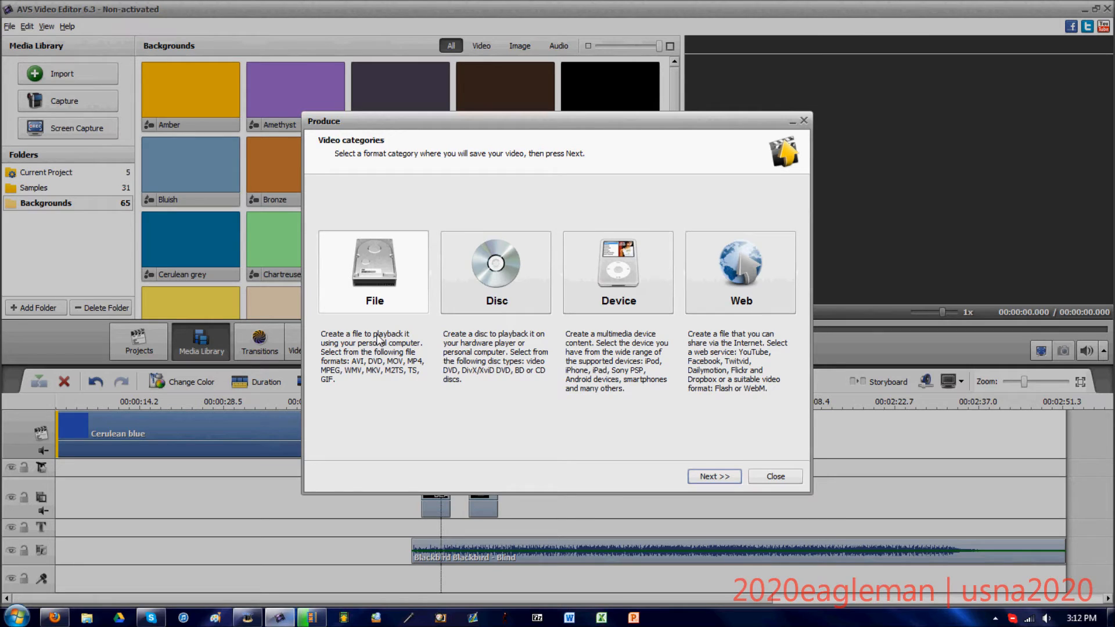
mouse_move(561, 394)
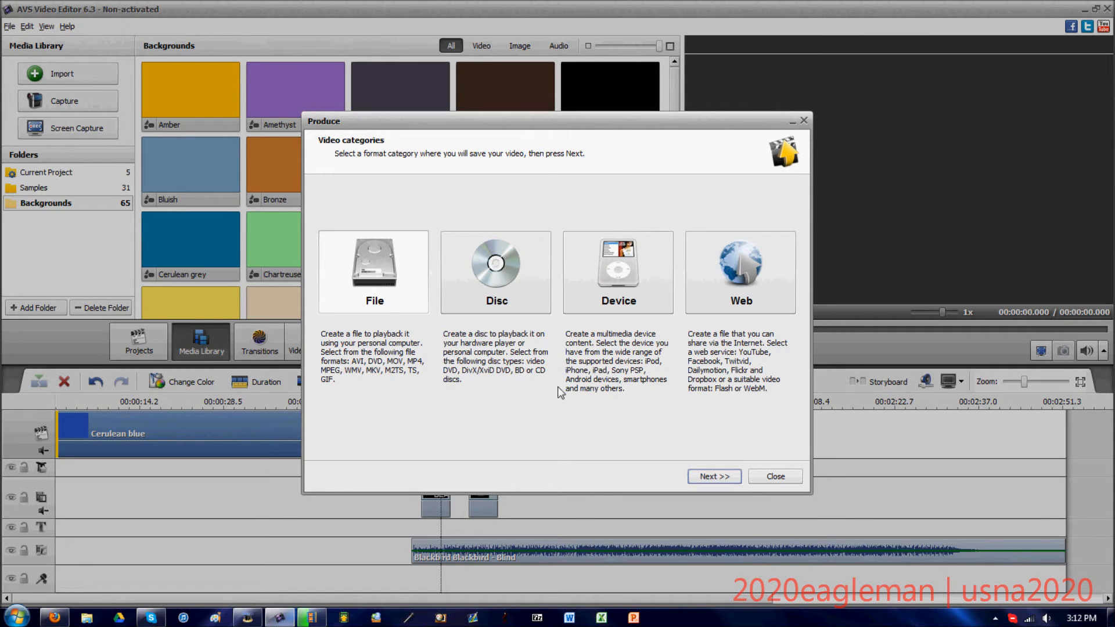
mouse_move(386, 295)
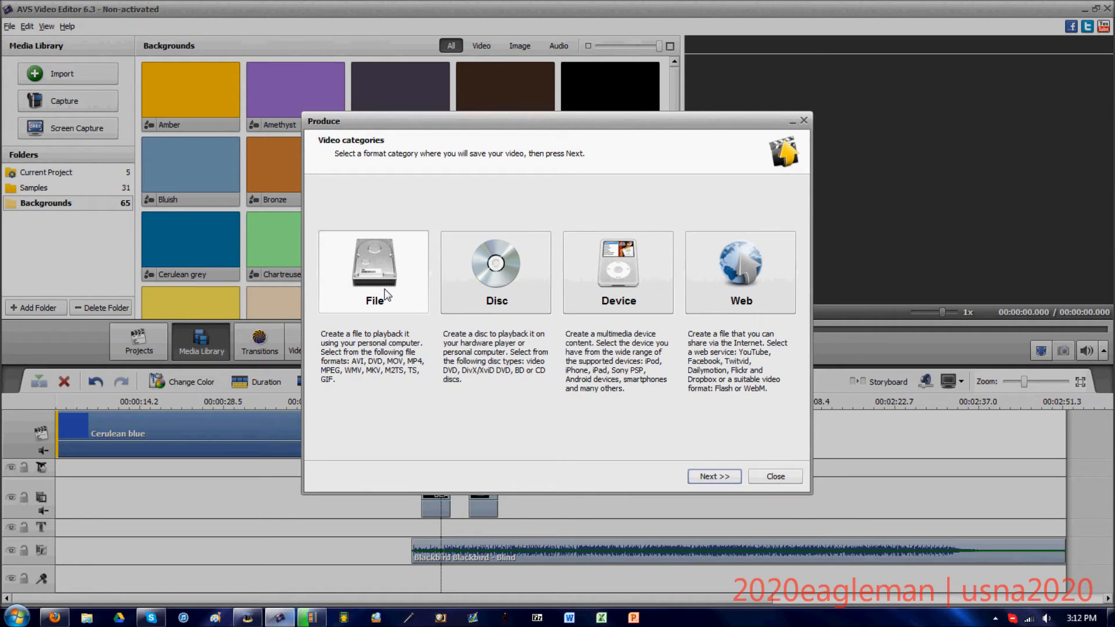
mouse_move(729, 480)
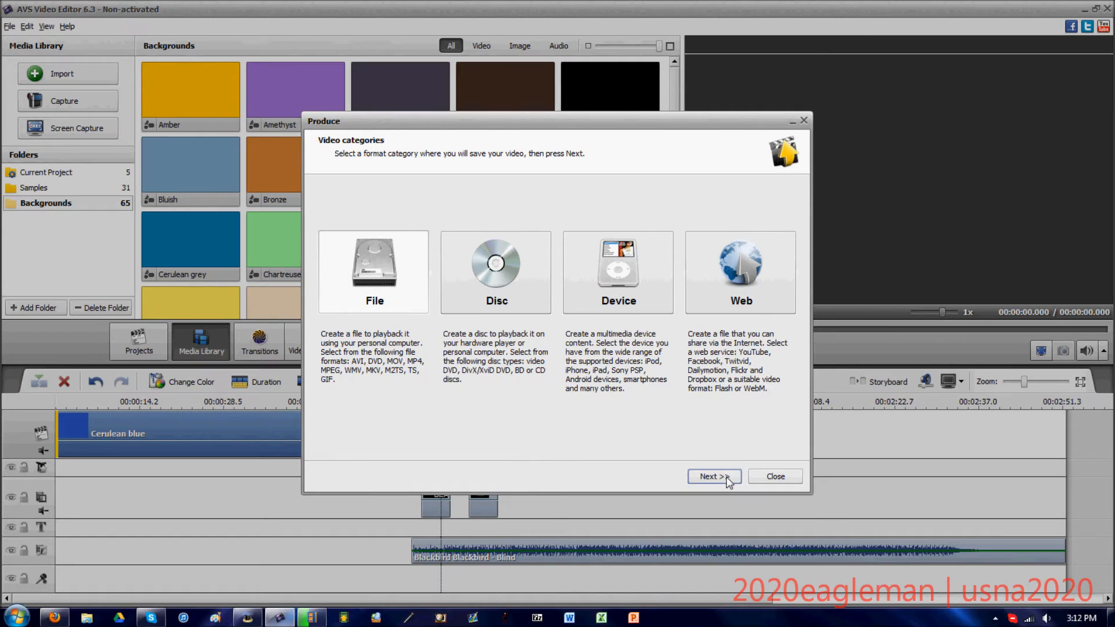
- Keep AVI and choose the HD Video 720p MPEG-4 (DivX, Xvid) 4500 kbps profile
click(713, 476)
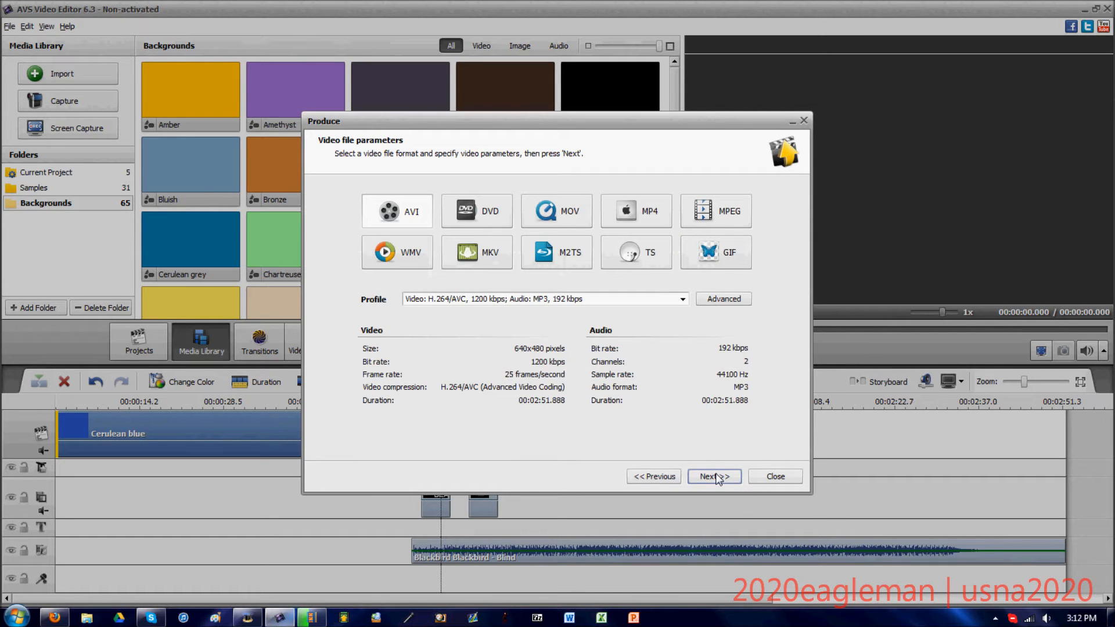
mouse_move(625, 217)
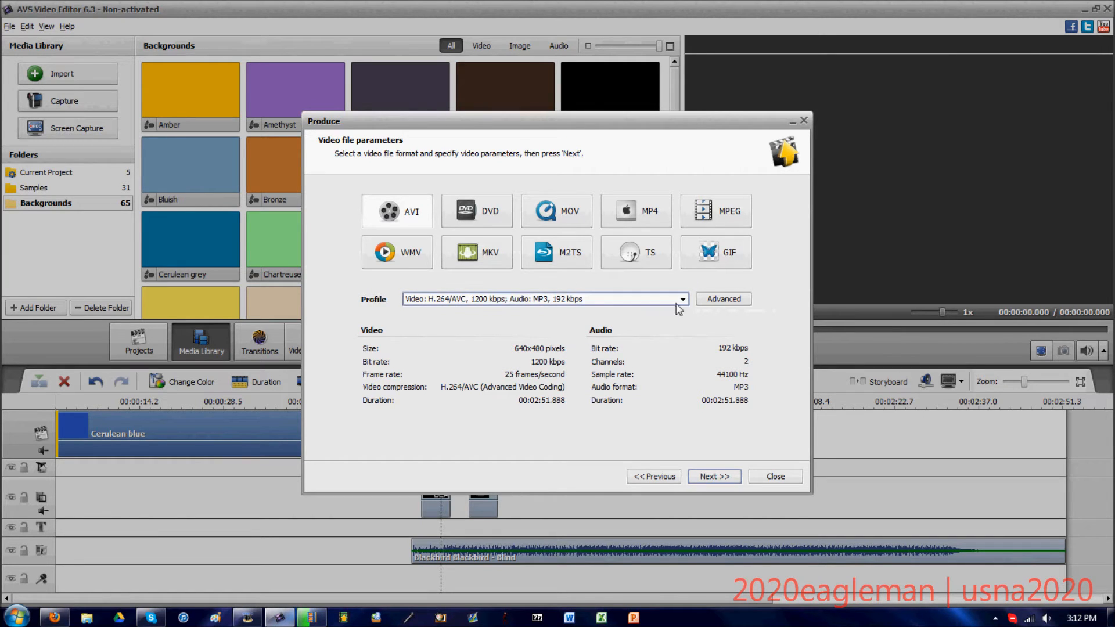
click(681, 299)
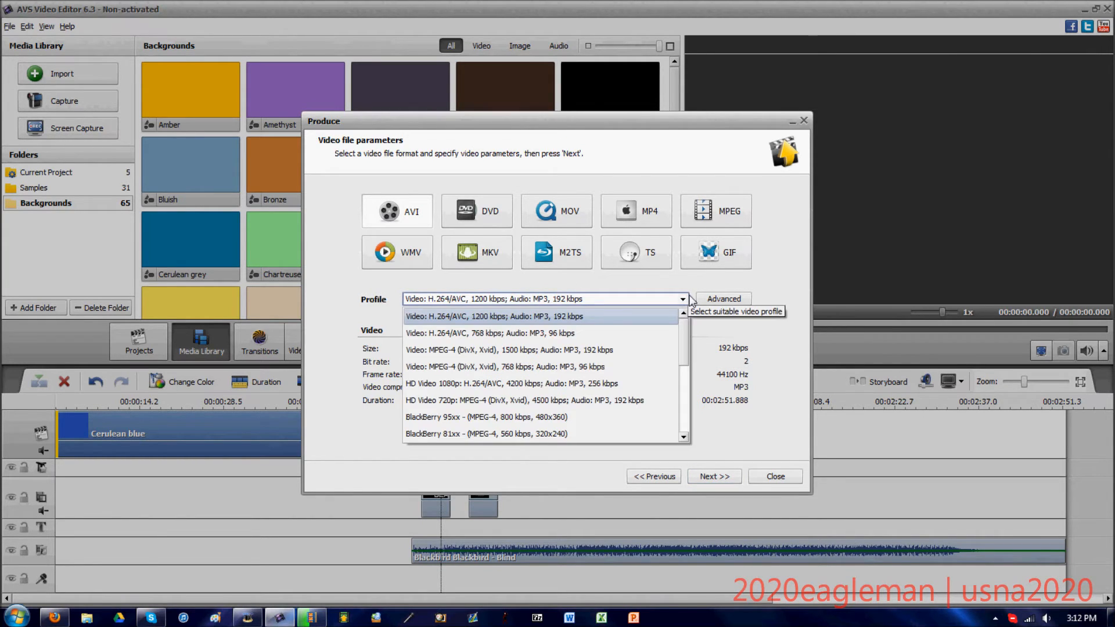
click(493, 316)
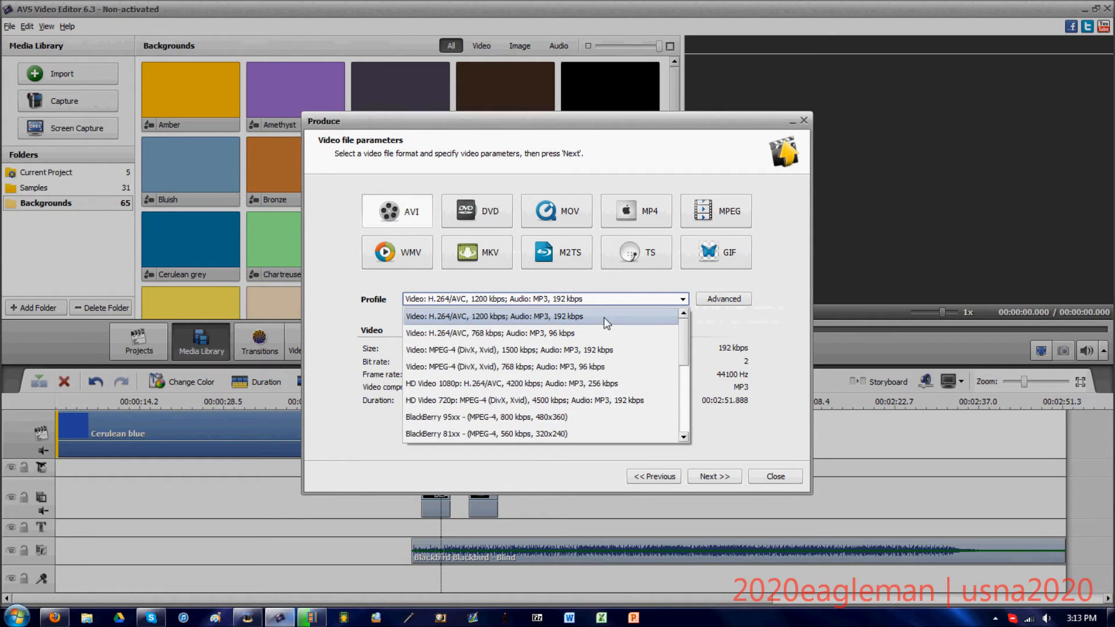
mouse_move(588, 401)
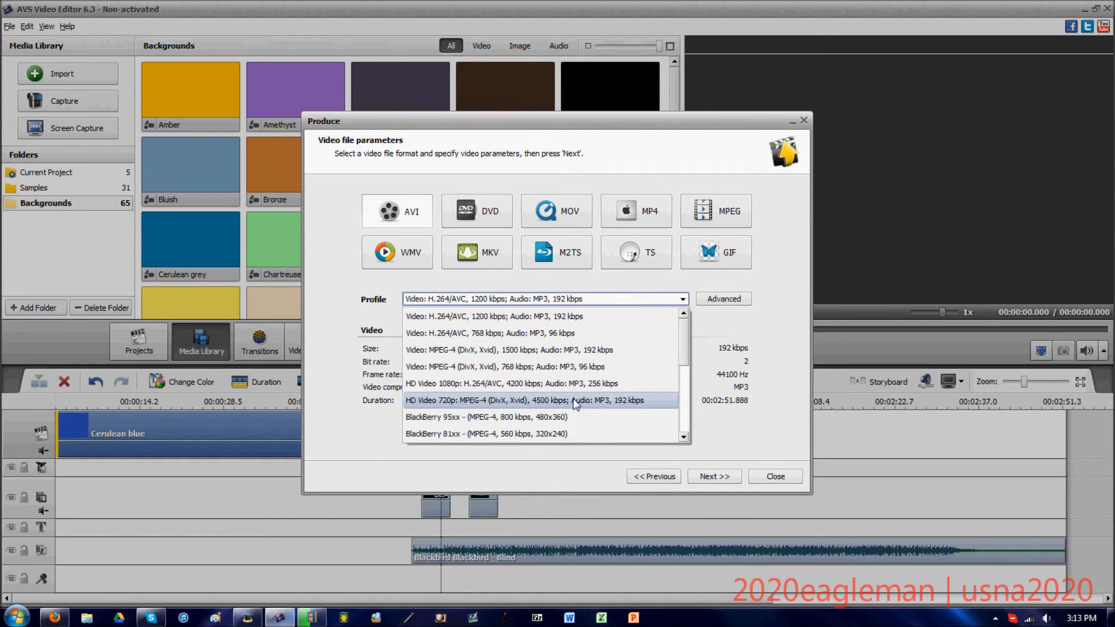
click(524, 399)
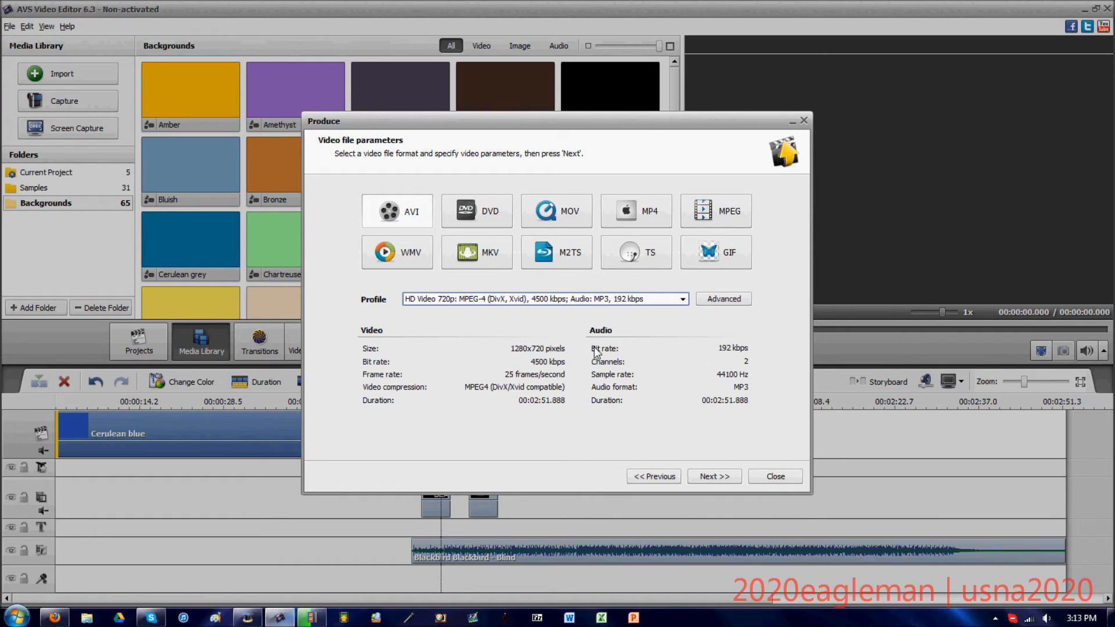
mouse_move(655, 397)
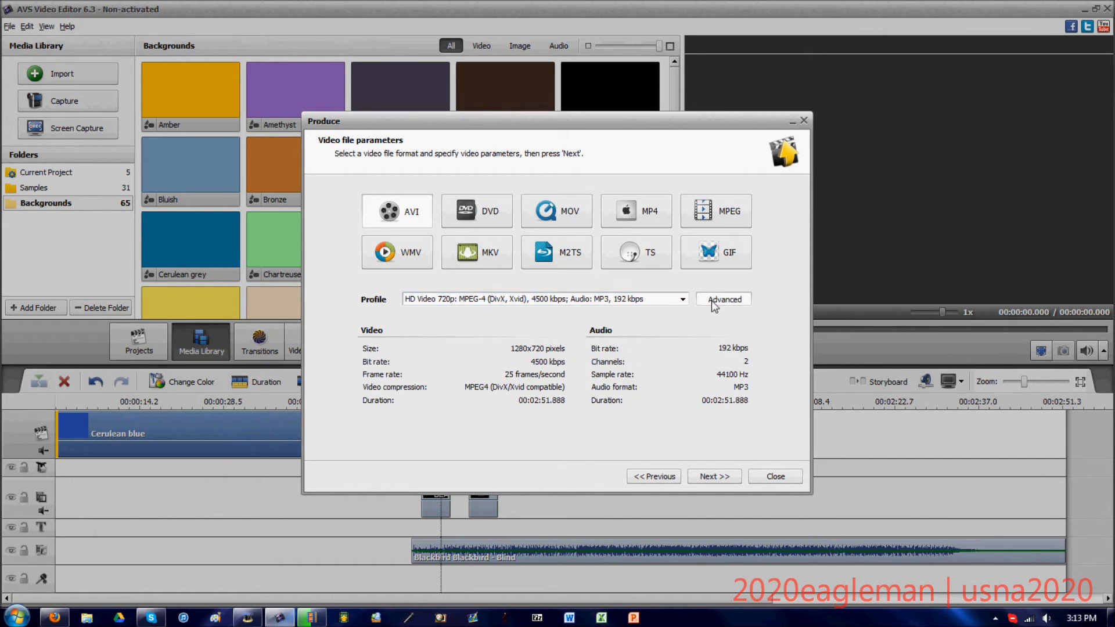
- Show the Advanced configuration of the 720p profile: MPEG4, 1280x720, 25 fps, MP3 audio
click(723, 298)
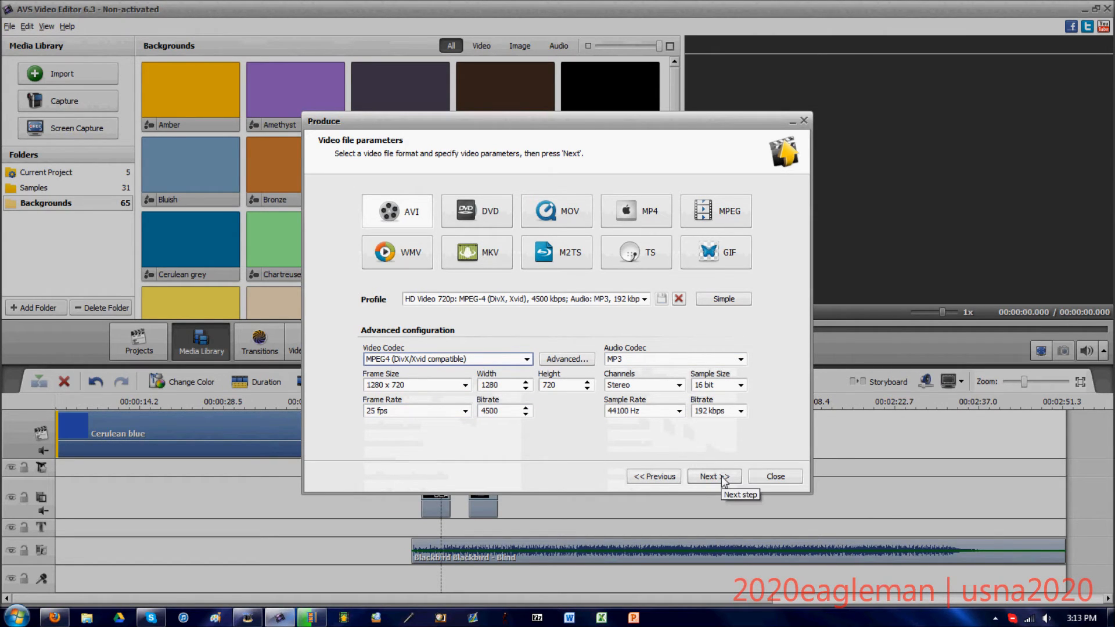
mouse_move(490, 328)
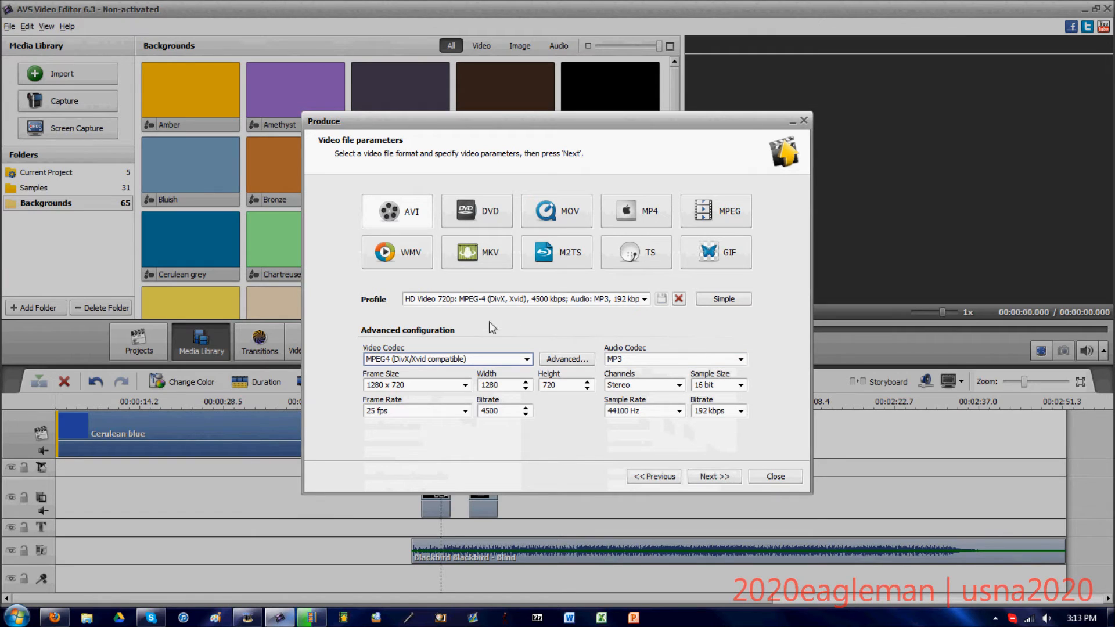
- Name the output movie 'test 2020eagleman' in place of Untitled
click(713, 476)
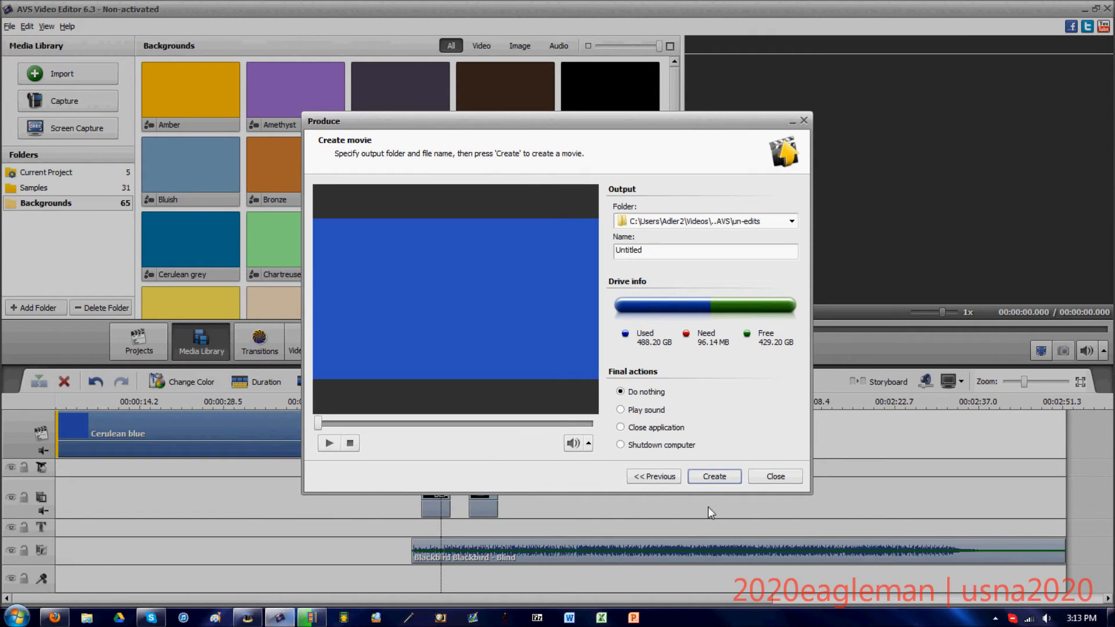
click(789, 220)
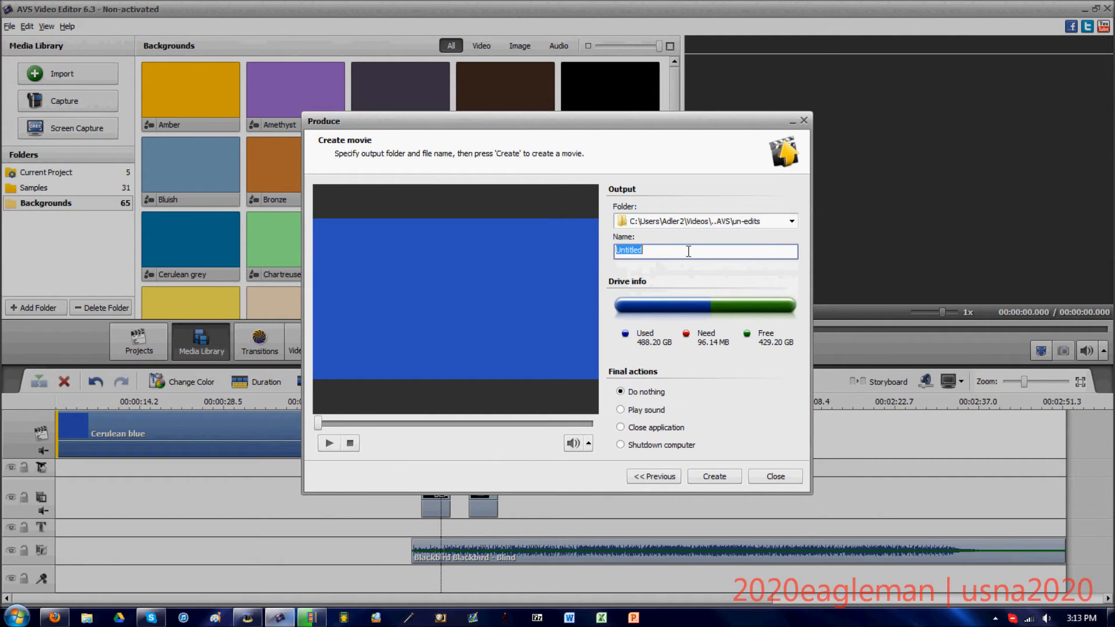
text(test)
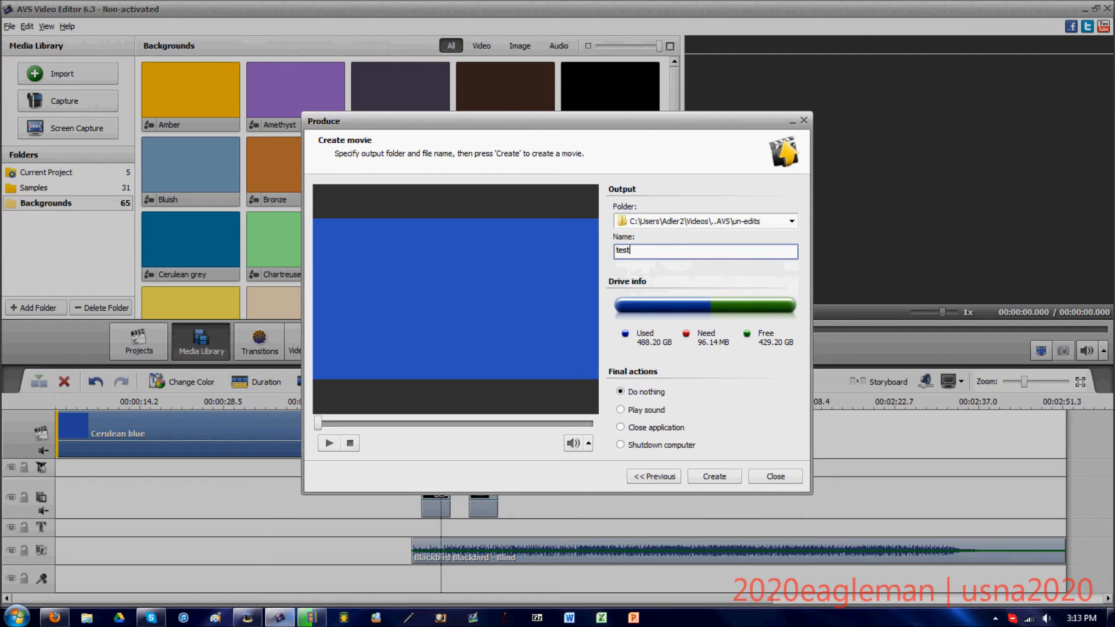
text(2020eagleman)
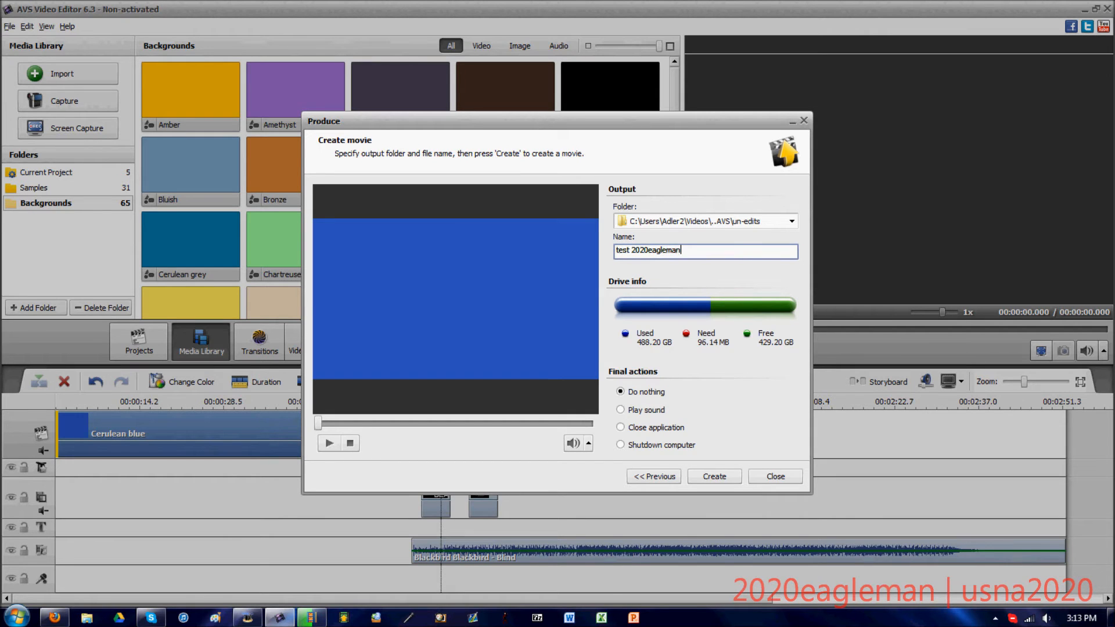
mouse_move(648, 320)
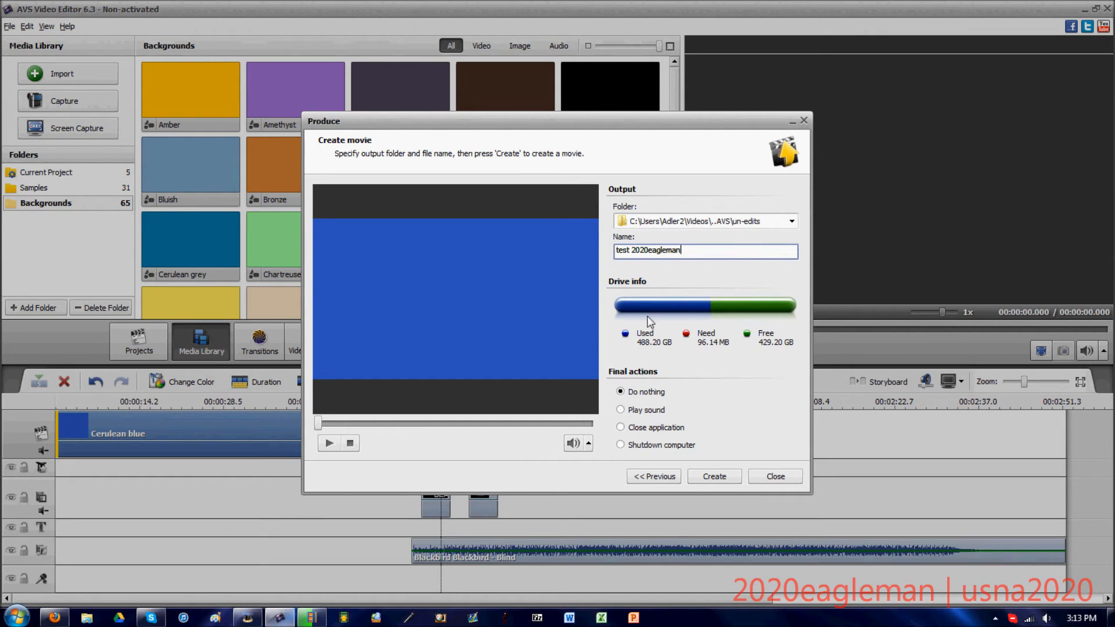
mouse_move(647, 433)
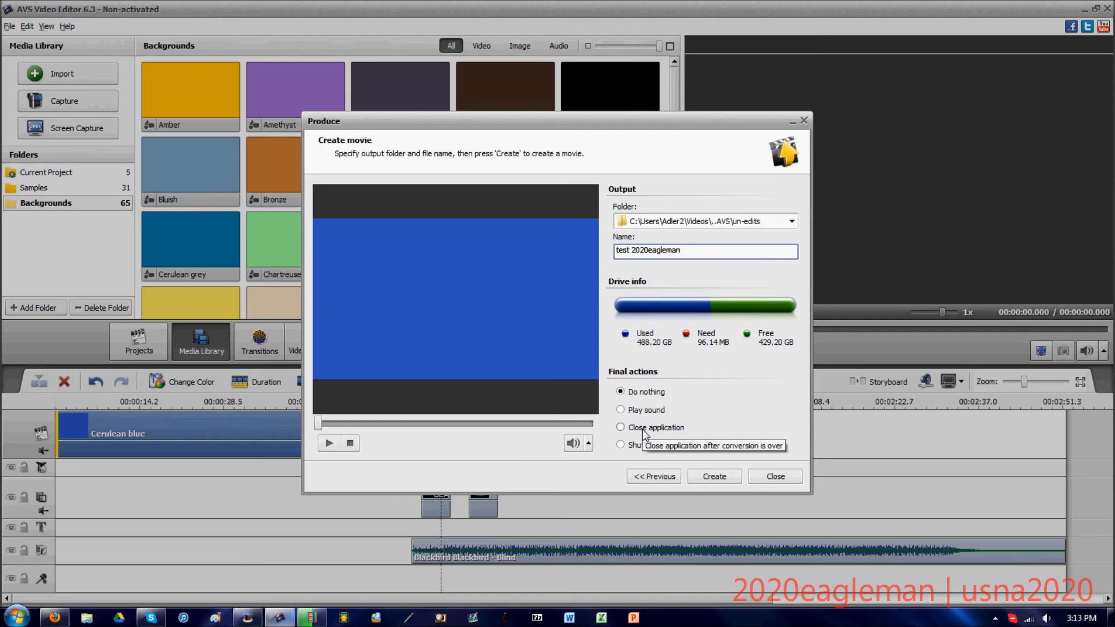
mouse_move(589, 425)
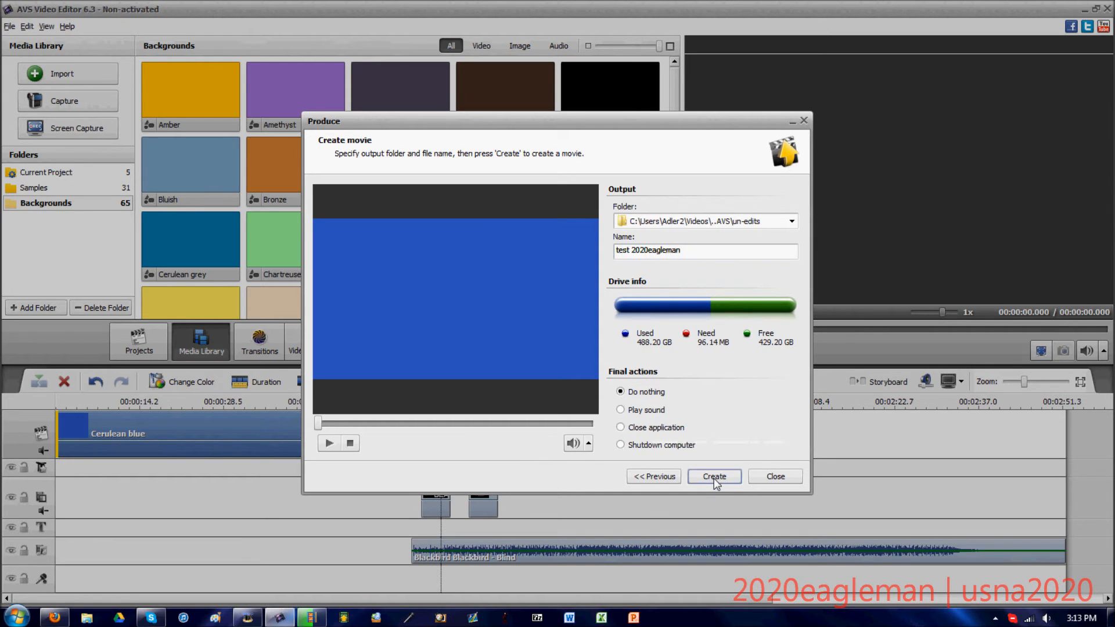
click(713, 476)
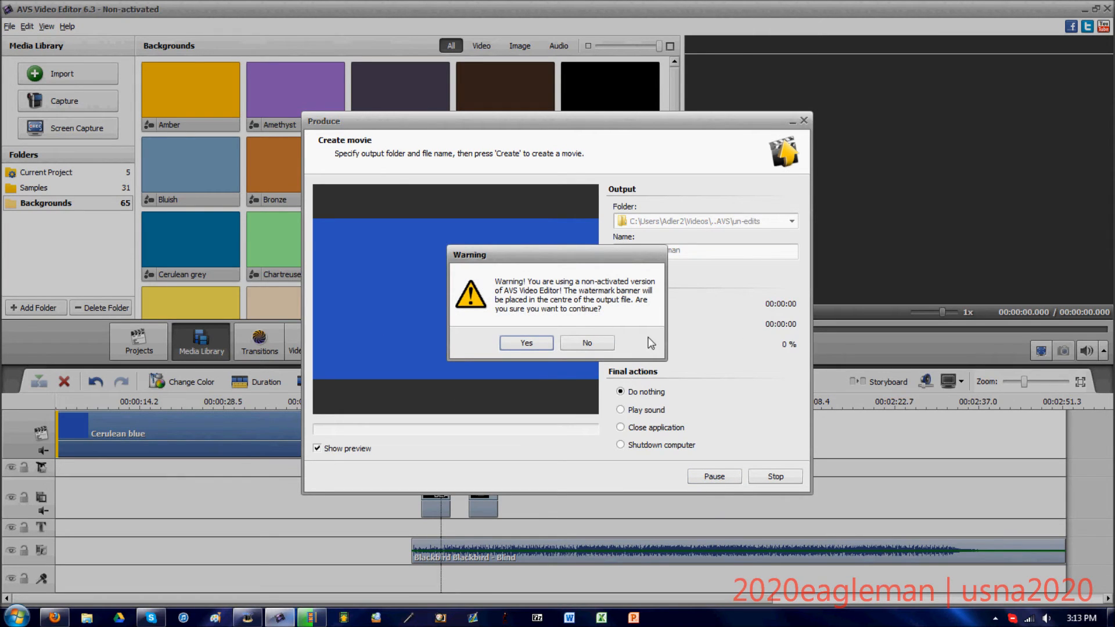
mouse_move(618, 314)
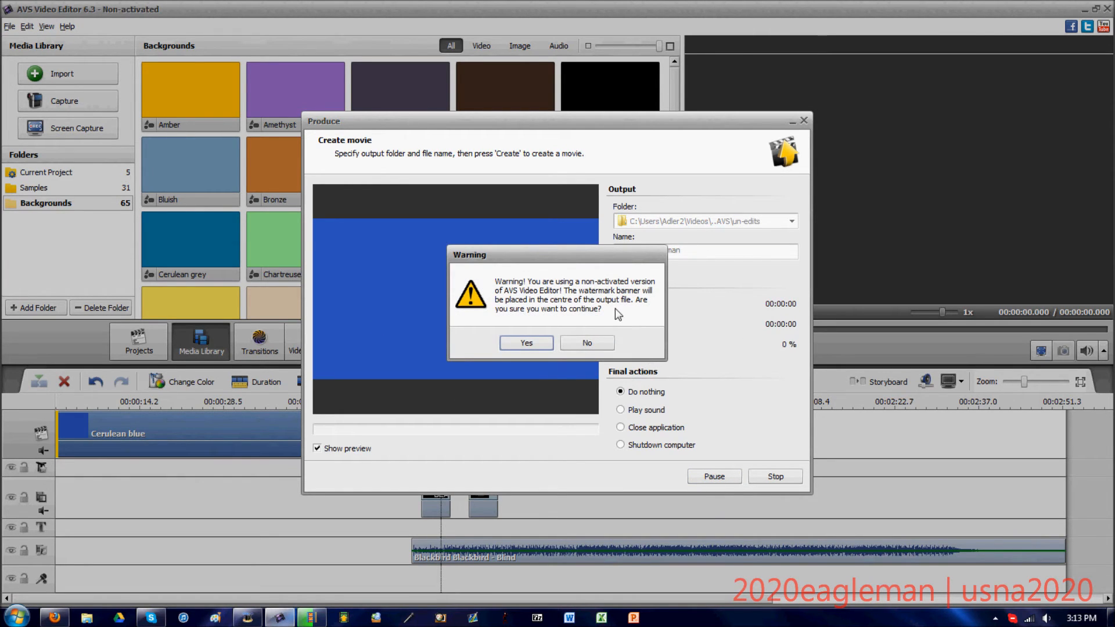
mouse_move(626, 328)
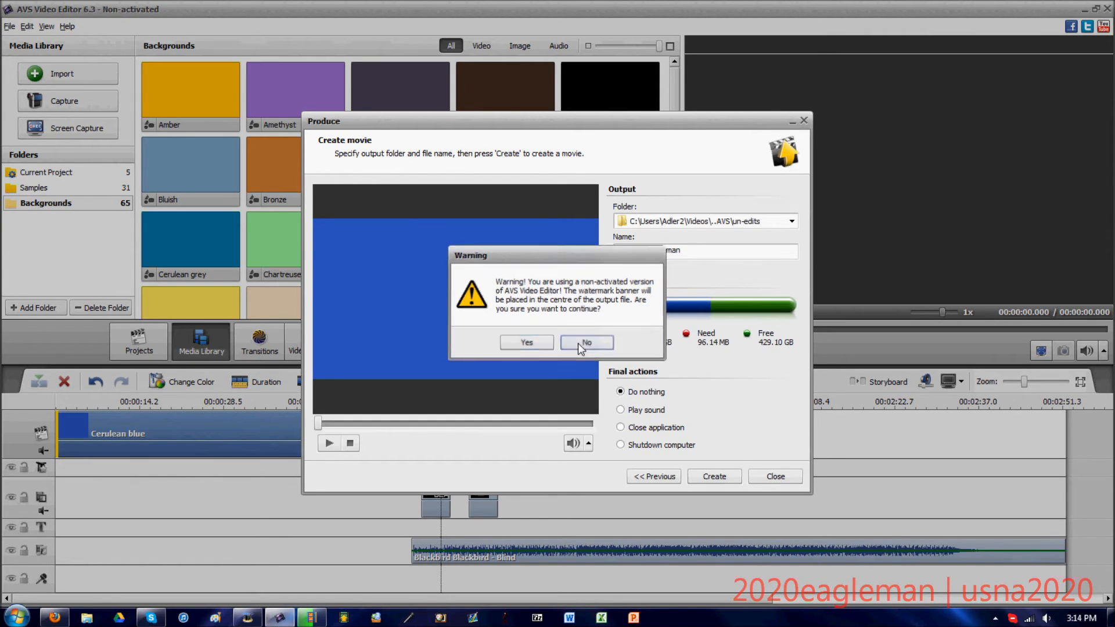
click(585, 342)
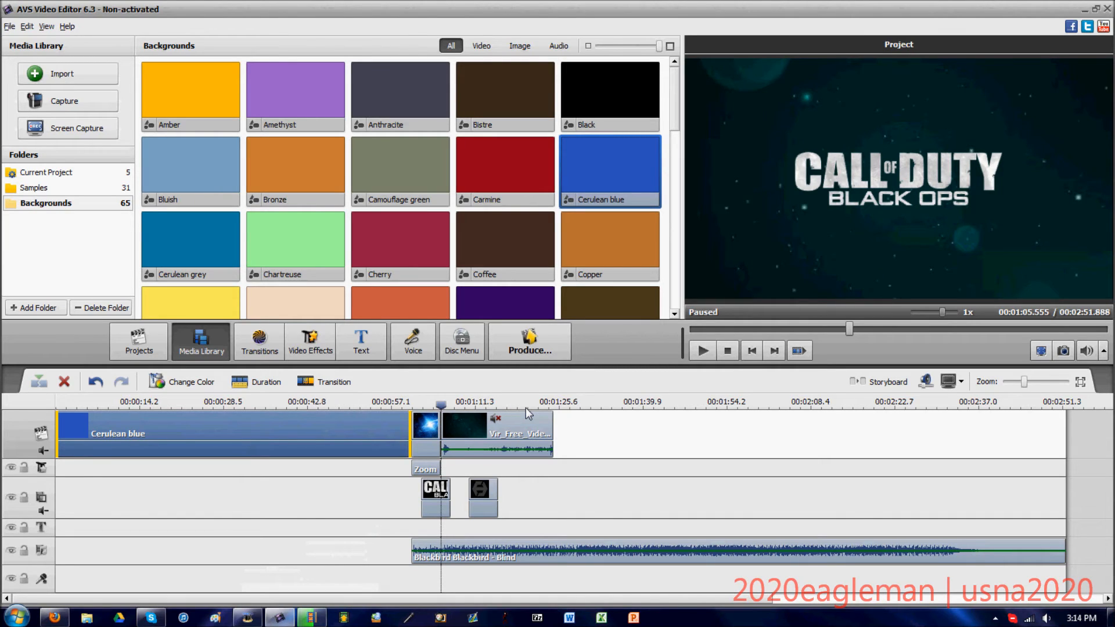
mouse_move(468, 416)
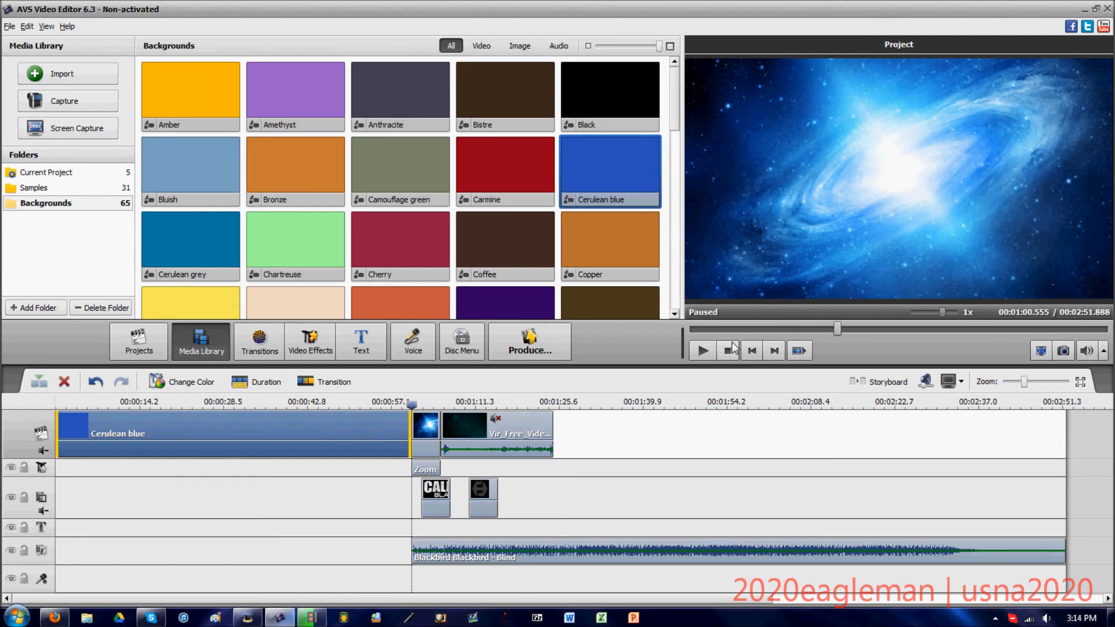
- Switch to the Disc Menu workspace with style templates and Main Page preview
click(702, 350)
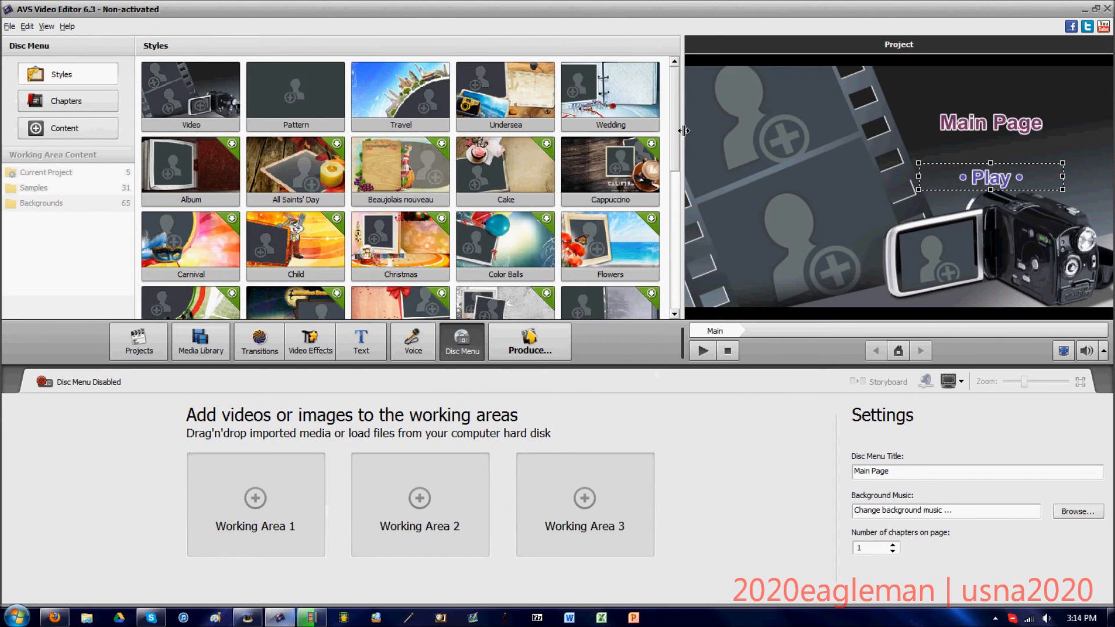
scroll(down, 3)
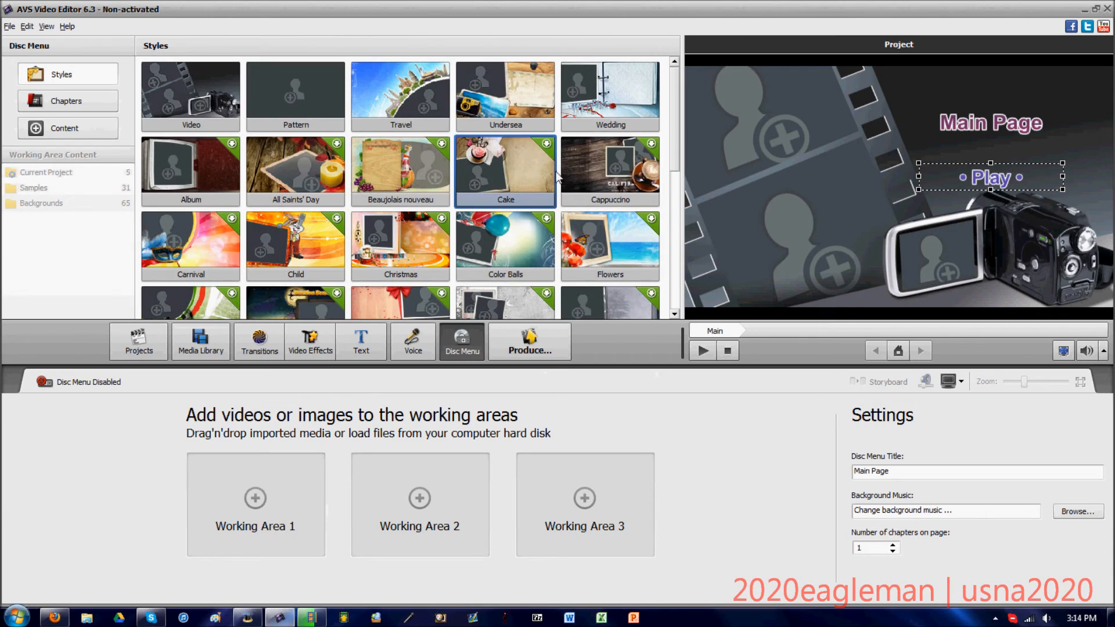
click(610, 245)
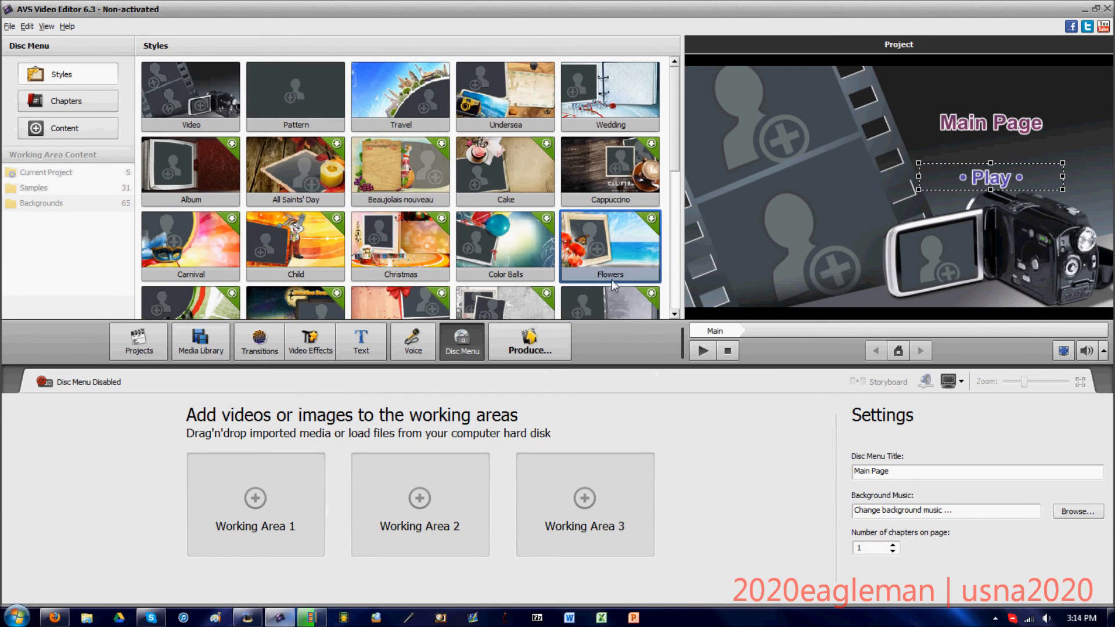
mouse_move(365, 481)
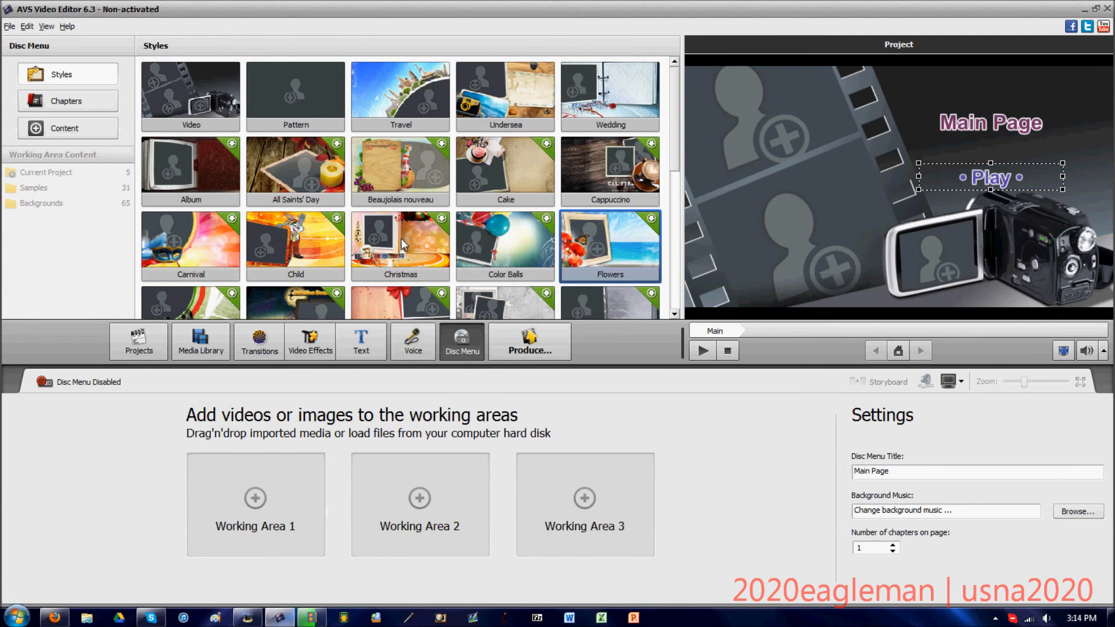
click(66, 101)
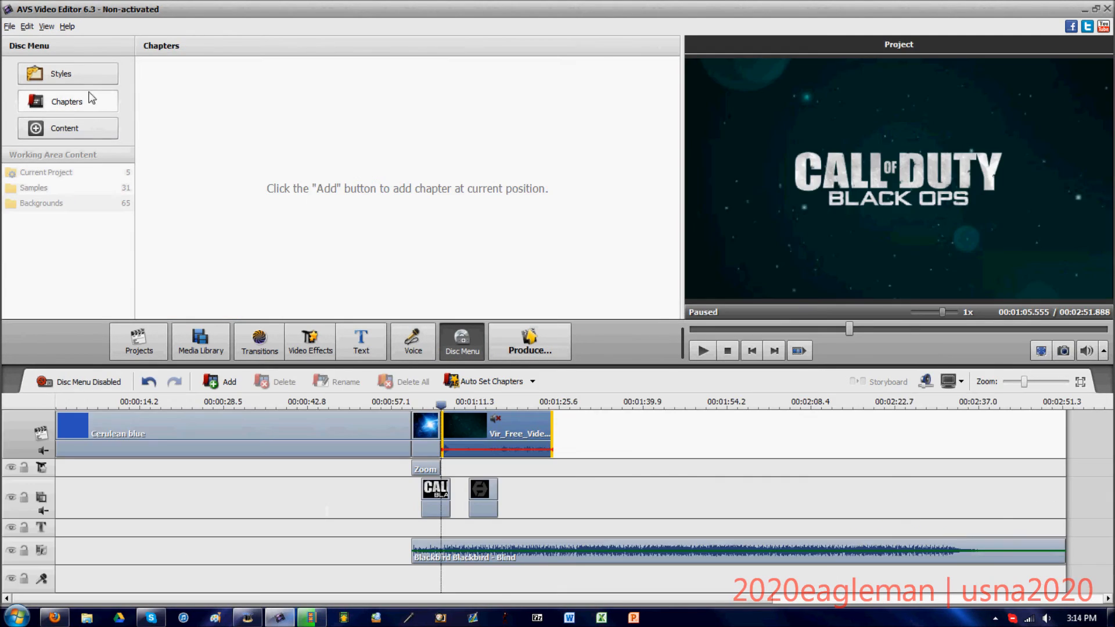
click(60, 74)
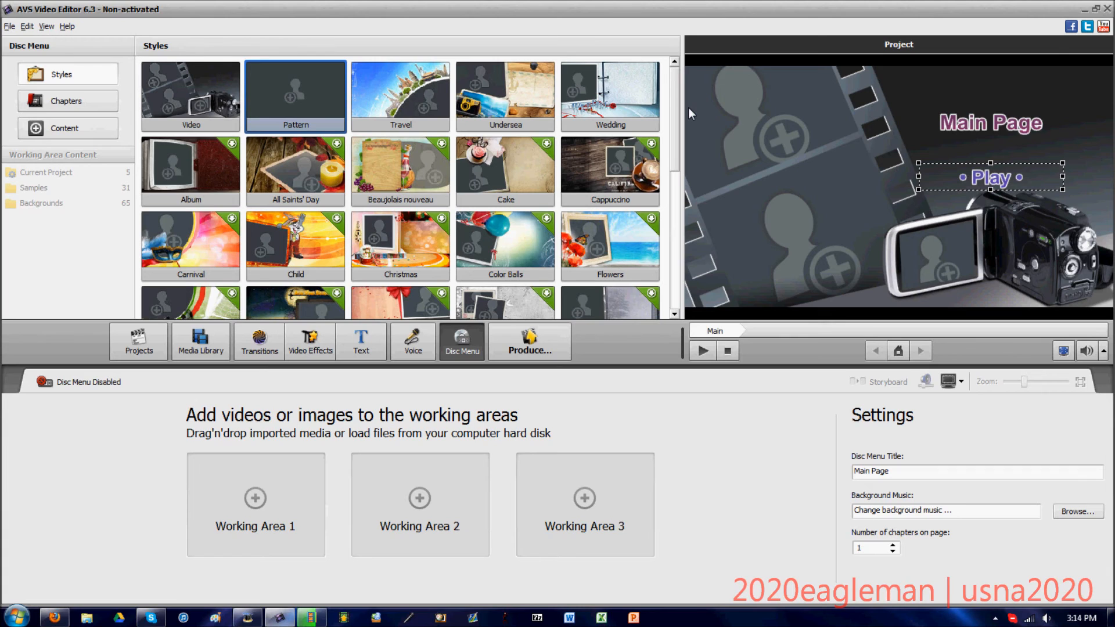
mouse_move(691, 144)
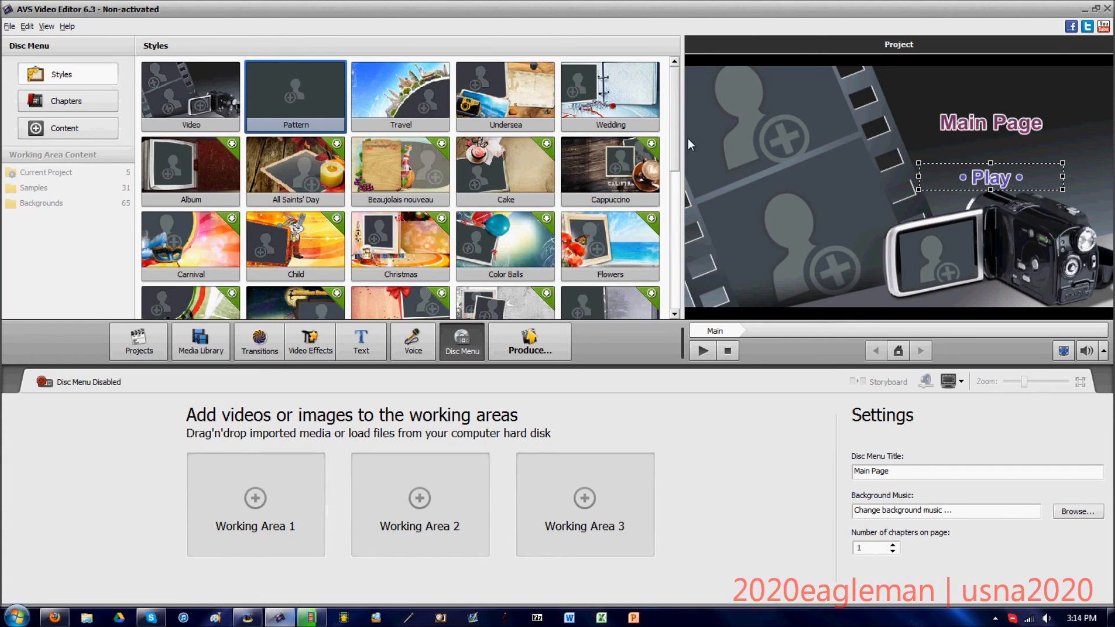
click(201, 342)
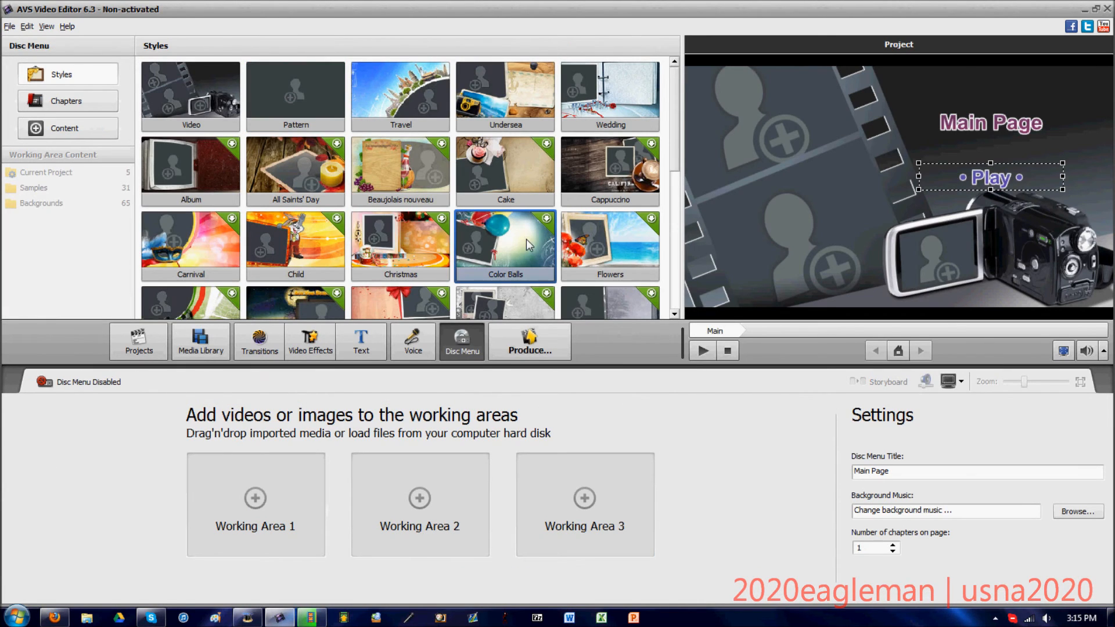
mouse_move(529, 340)
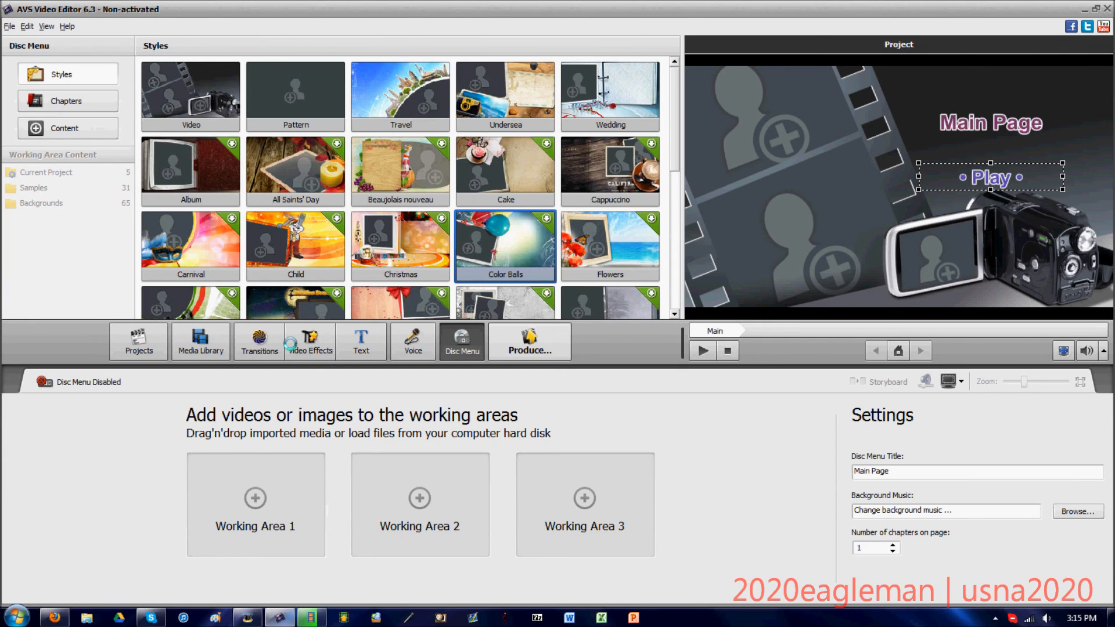
click(530, 341)
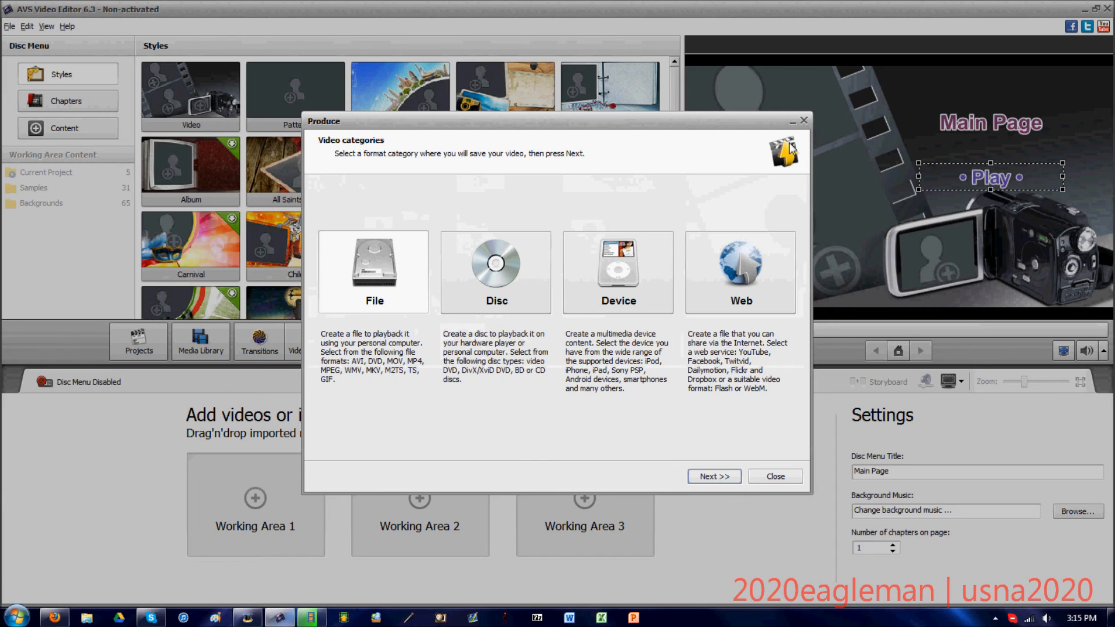
click(775, 477)
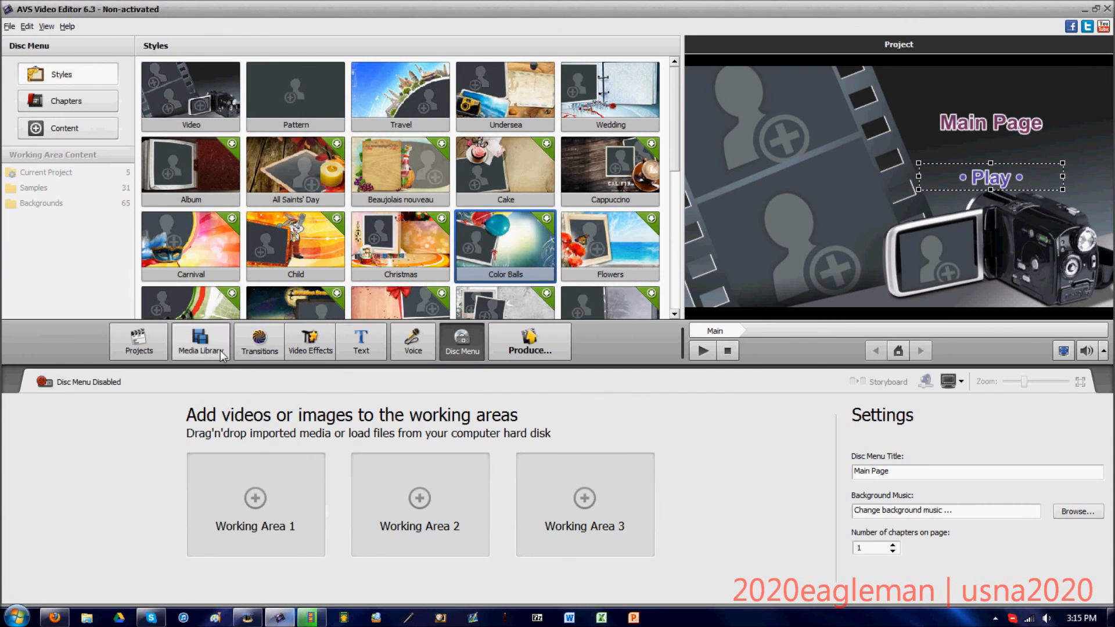
- Return to the Media Library view with solid colour backgrounds and the full timeline
click(201, 341)
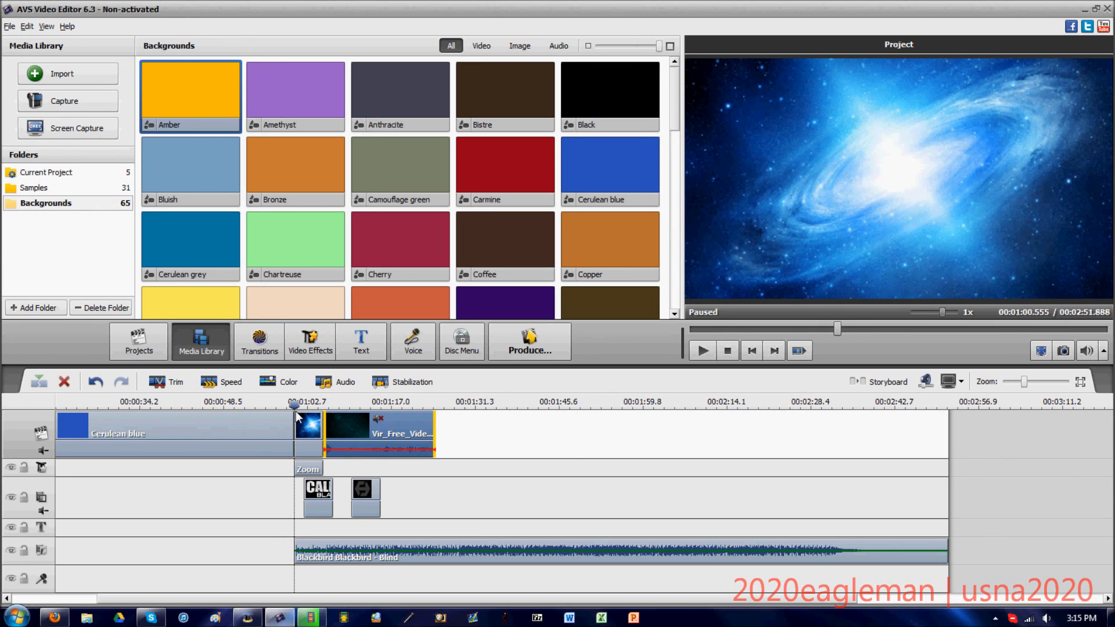
mouse_move(411, 455)
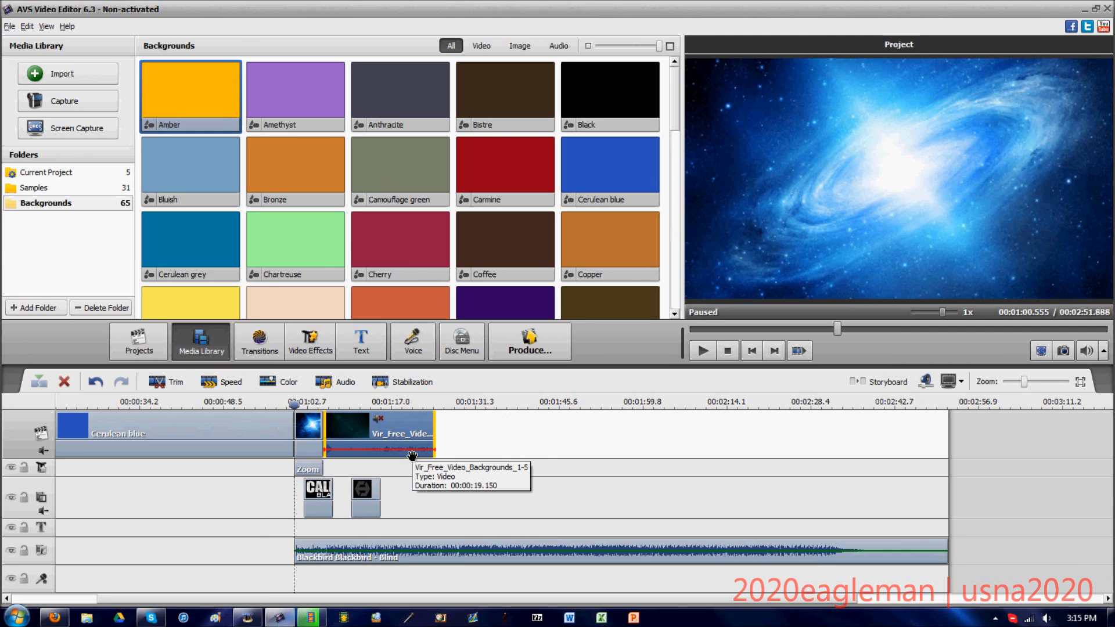